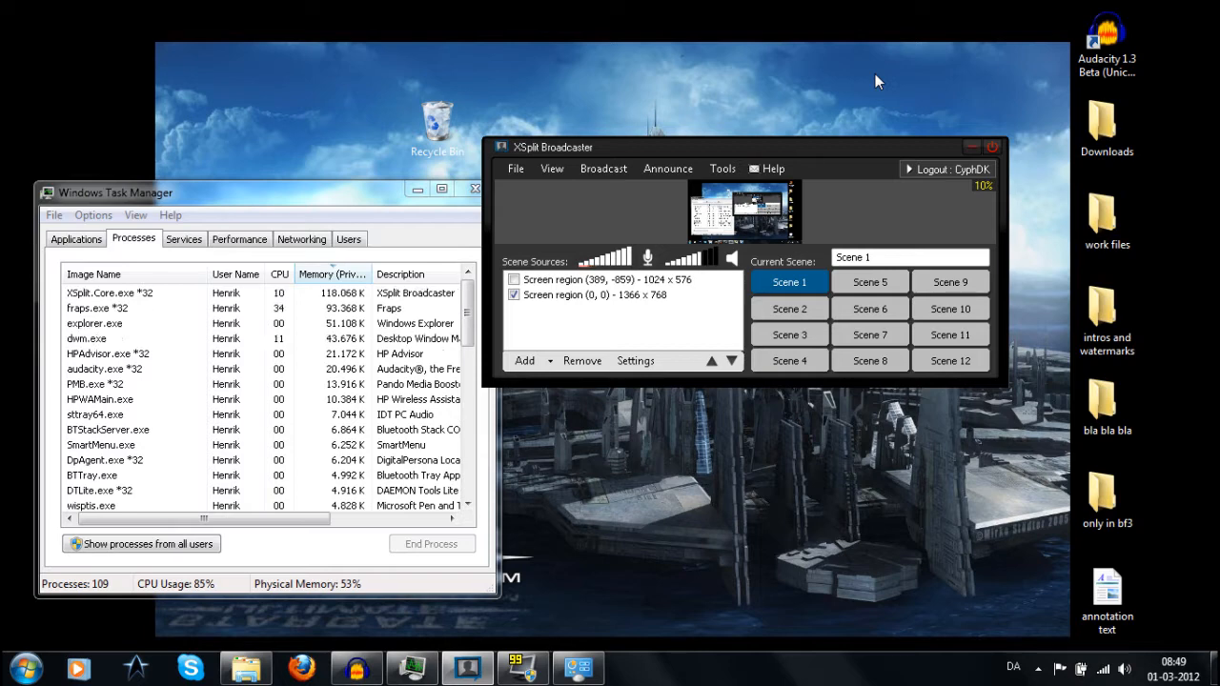
mouse_move(36, 656)
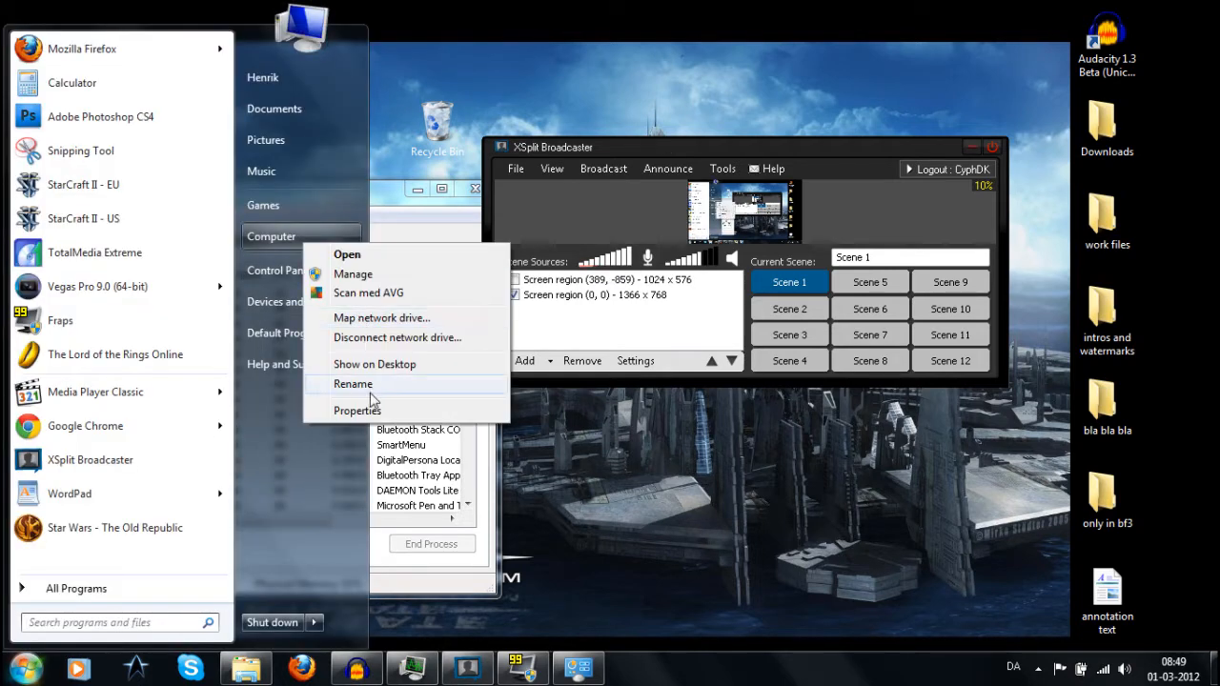
Show the System page with AMD Athlon II processor and 4.00 GB memory.
click(357, 409)
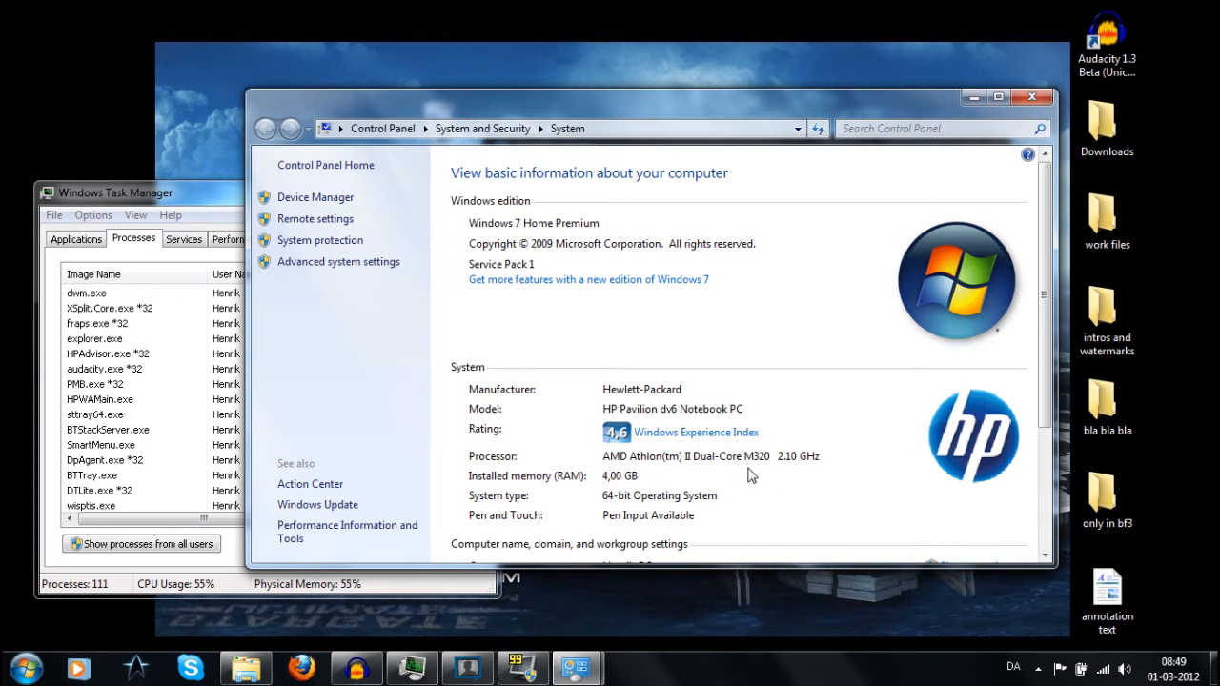
mouse_move(808, 366)
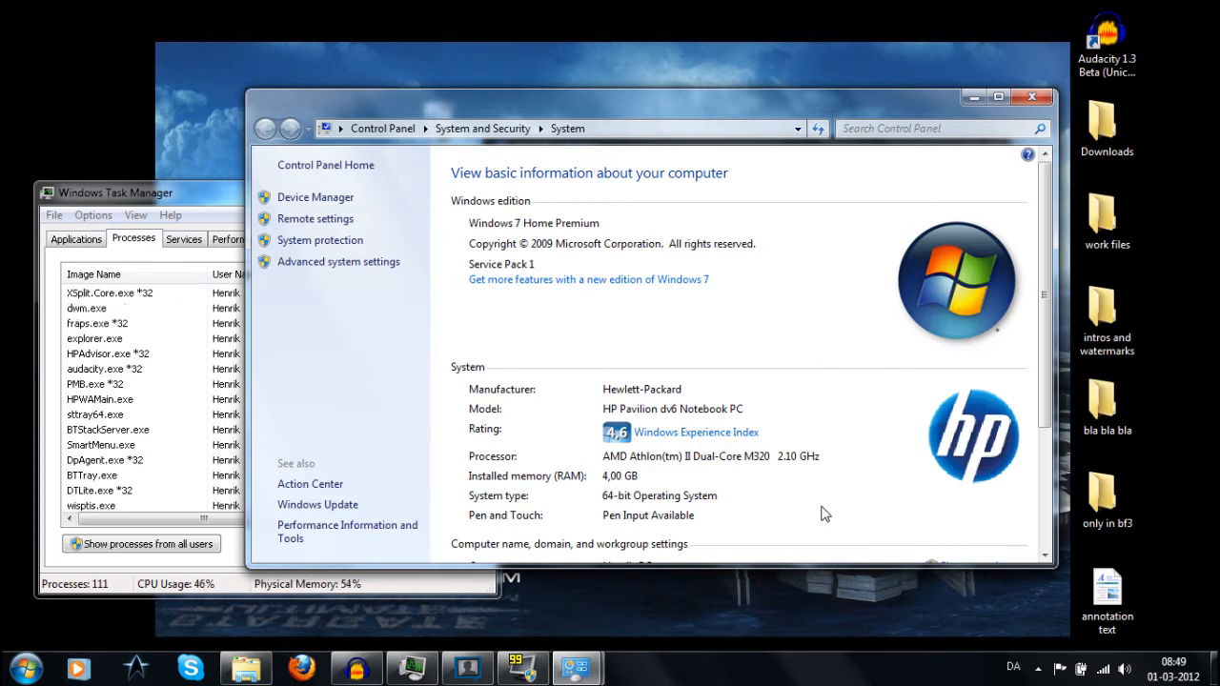
mouse_move(782, 503)
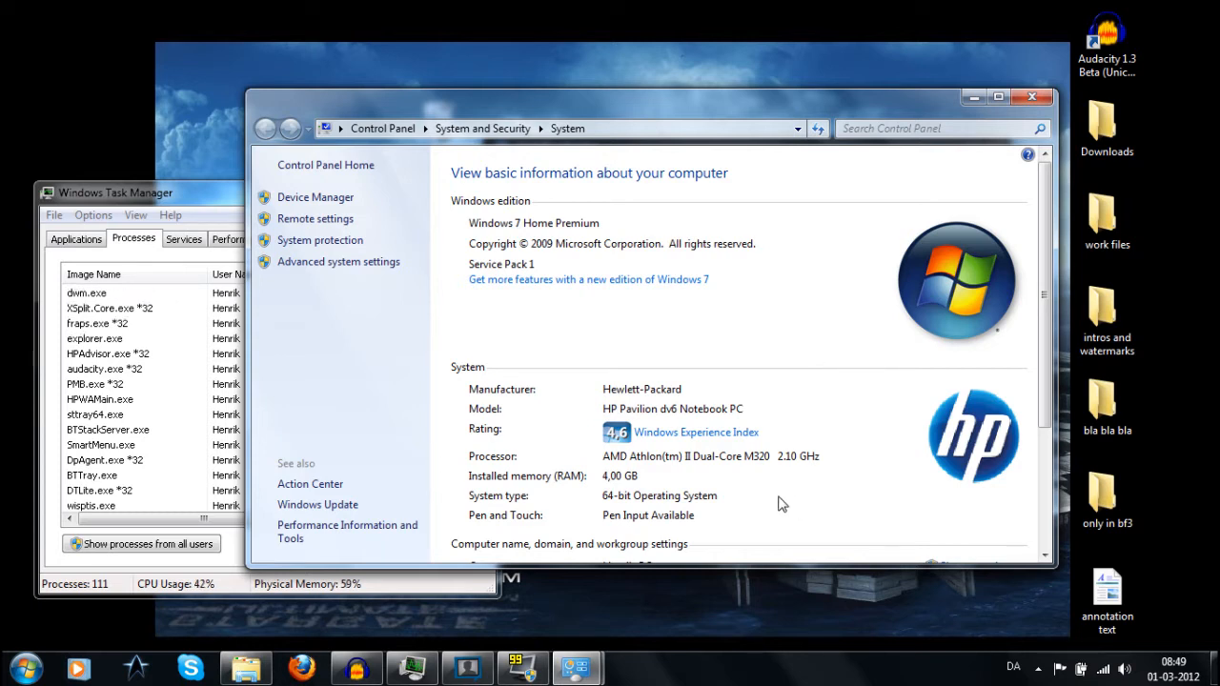
mouse_move(619, 485)
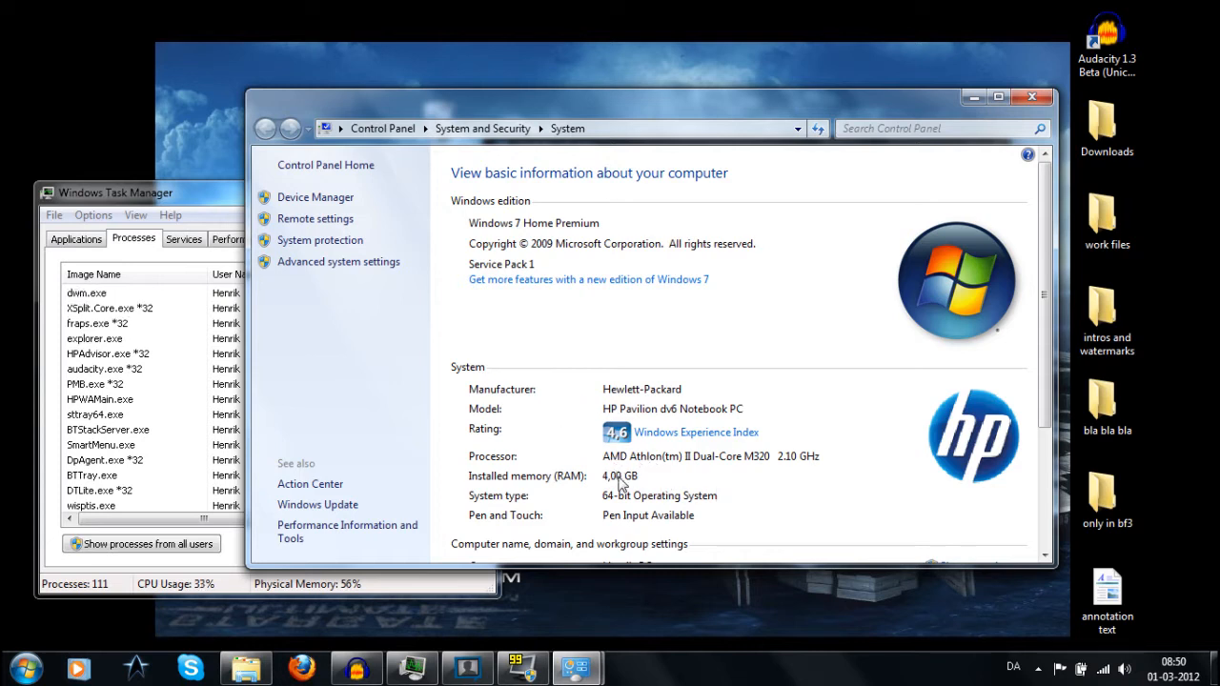
mouse_move(1031, 99)
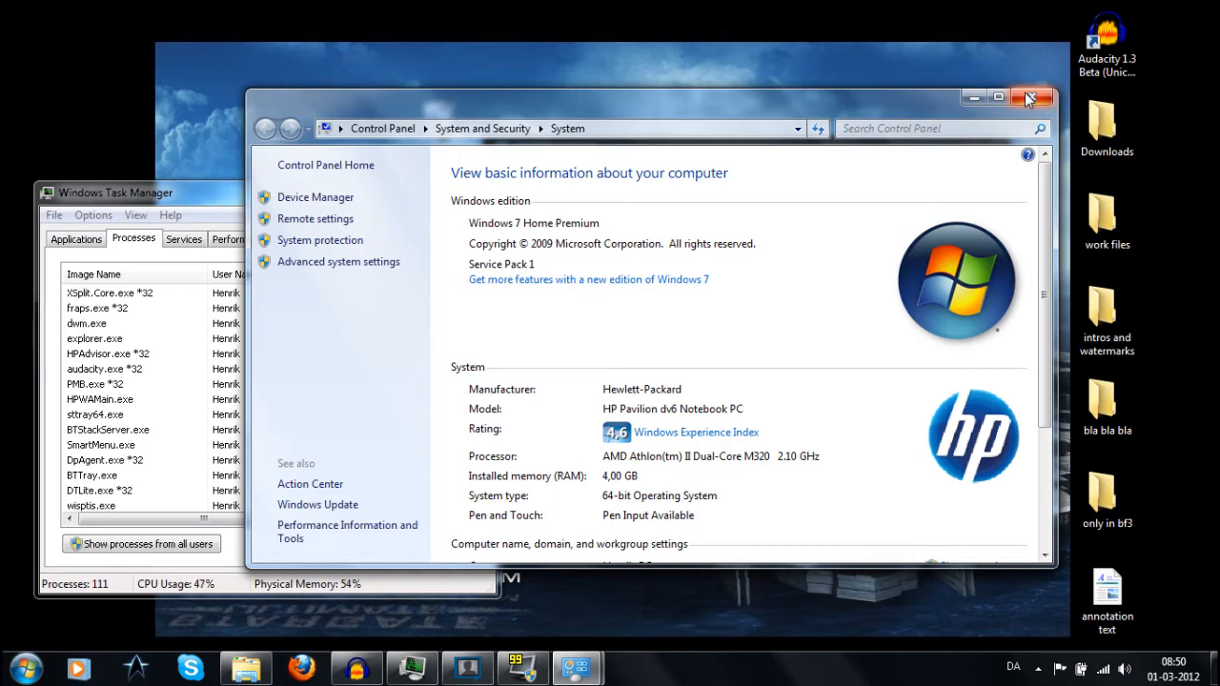
Close the System window, leaving XSplit Broadcaster and Task Manager on screen.
click(1030, 97)
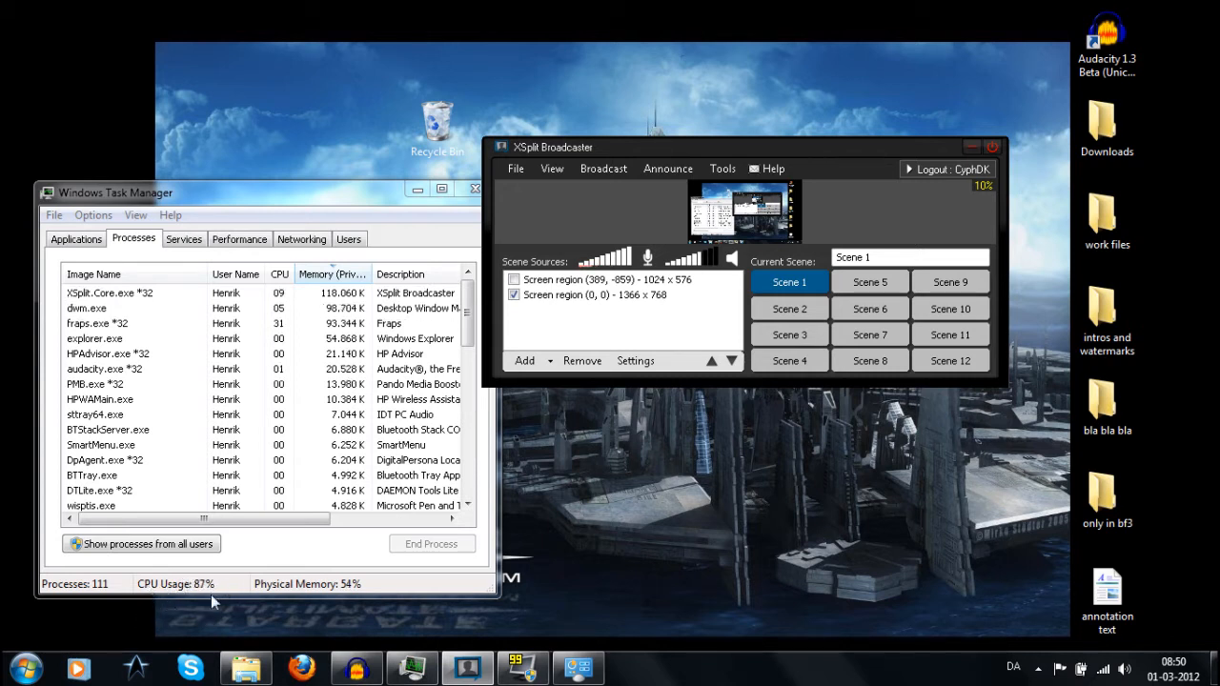
mouse_move(263, 448)
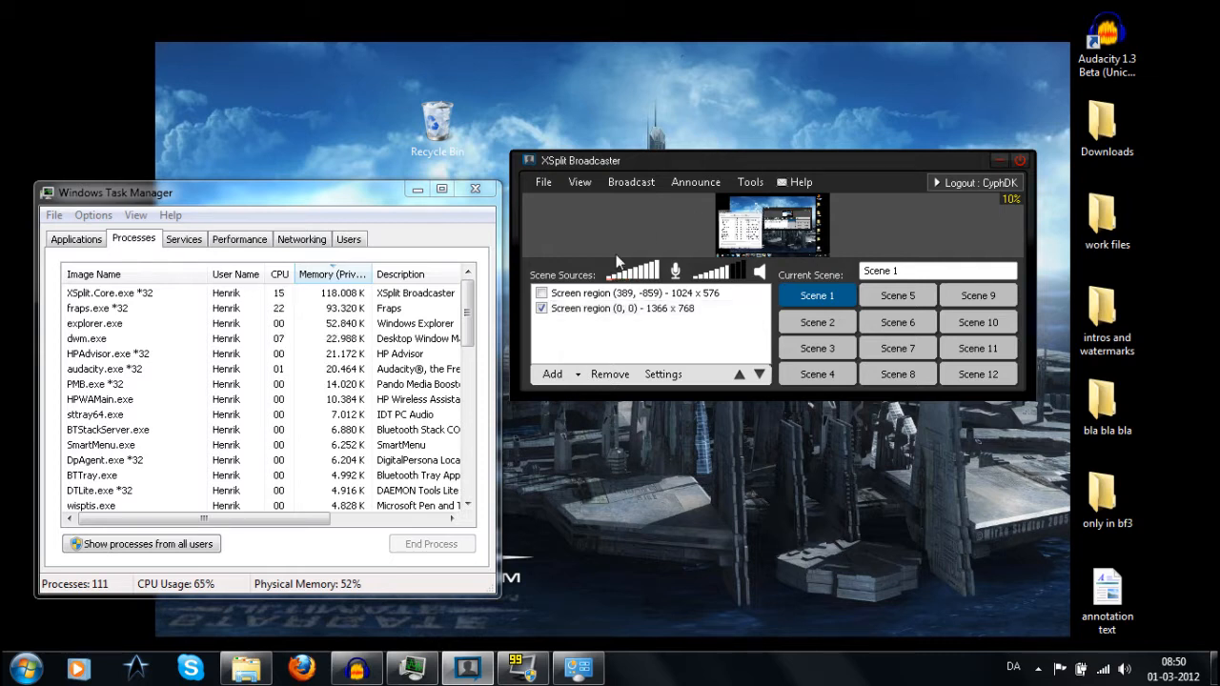
mouse_move(556, 373)
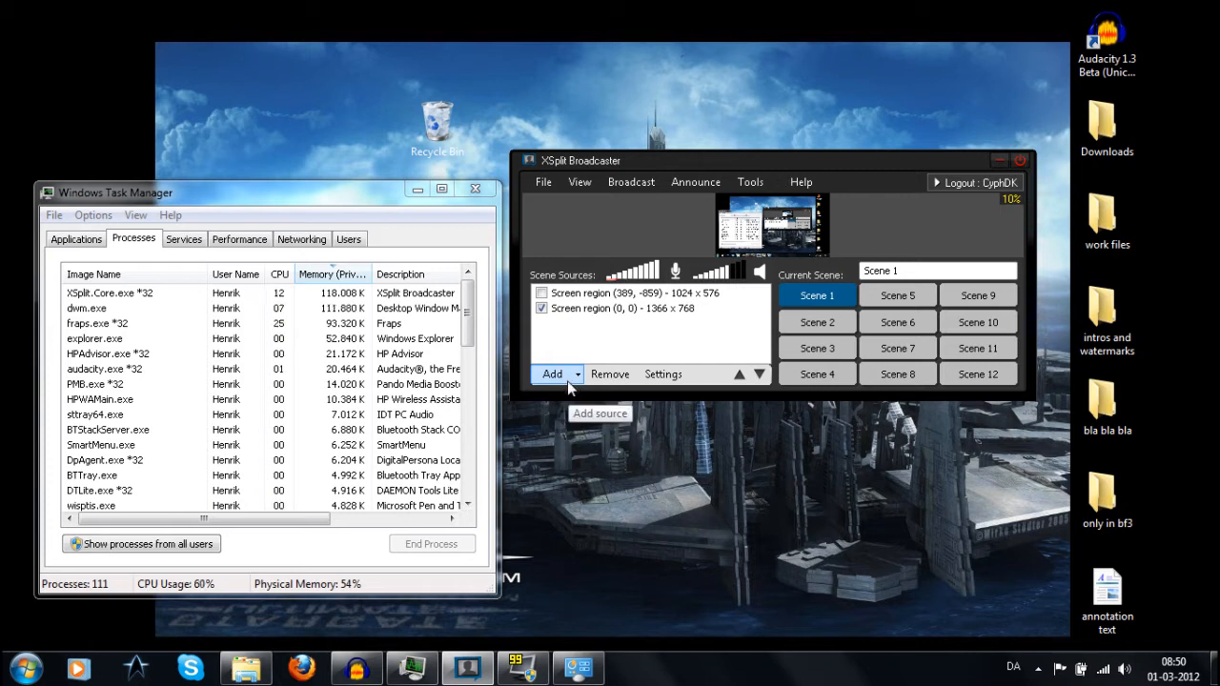
Bring up the Add menu of source types for Scene 1.
click(553, 373)
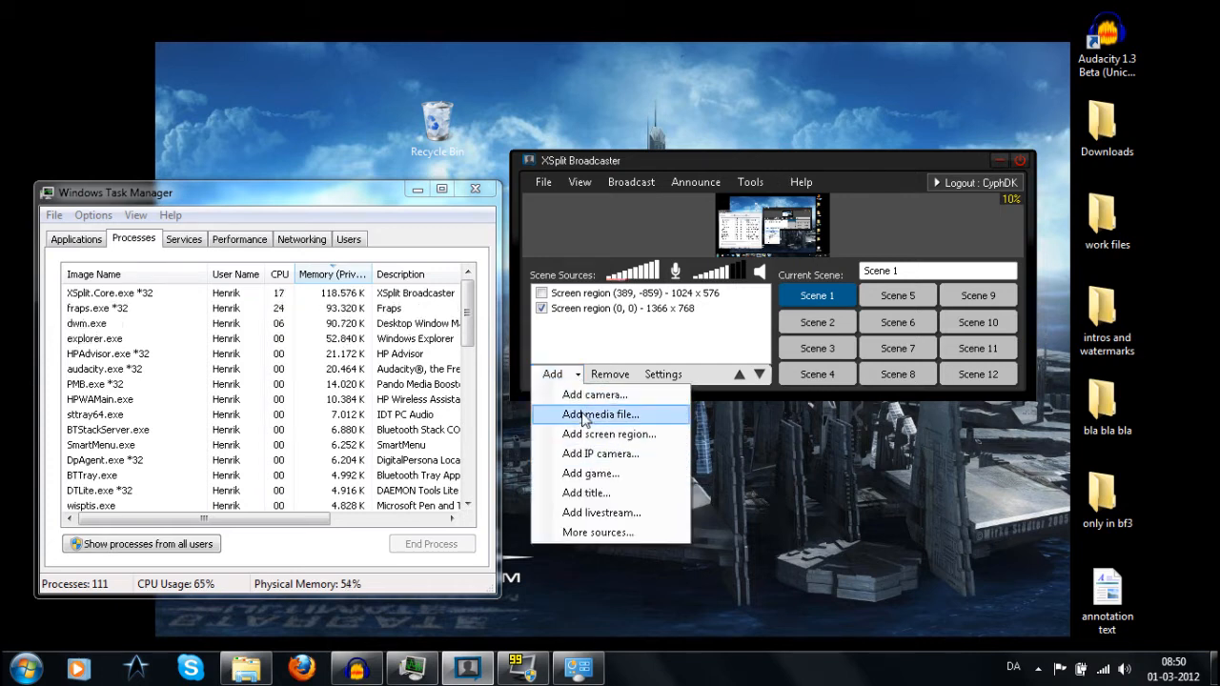
mouse_move(595, 395)
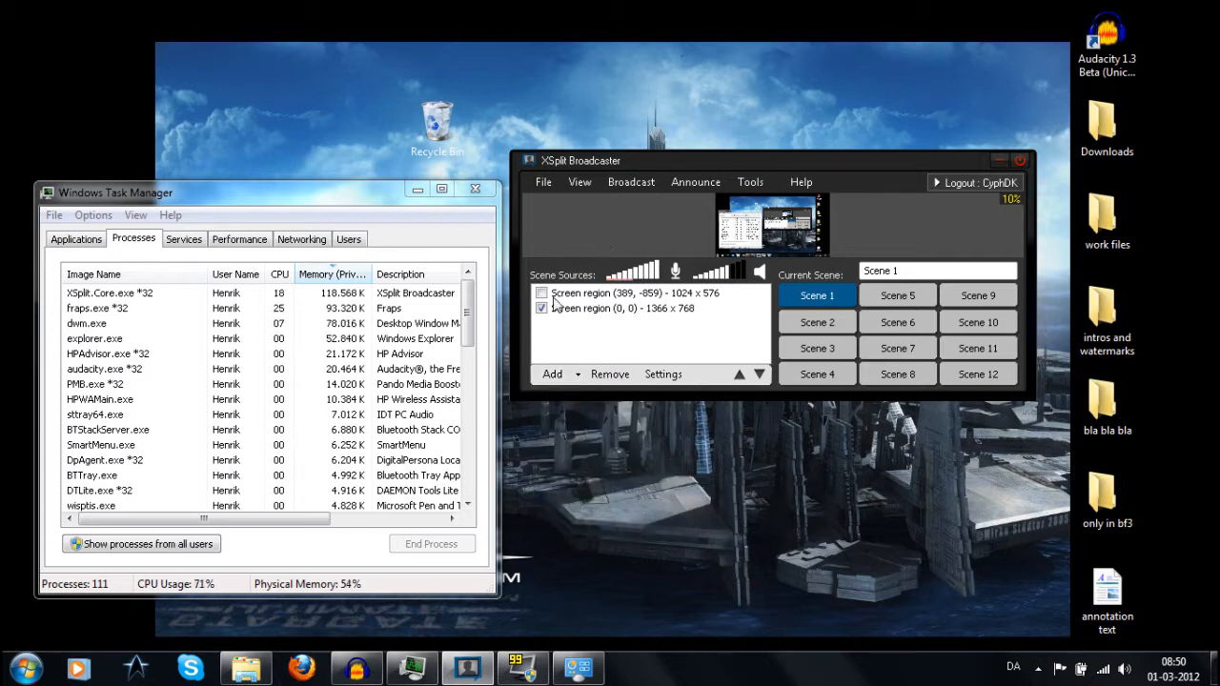
mouse_move(667, 309)
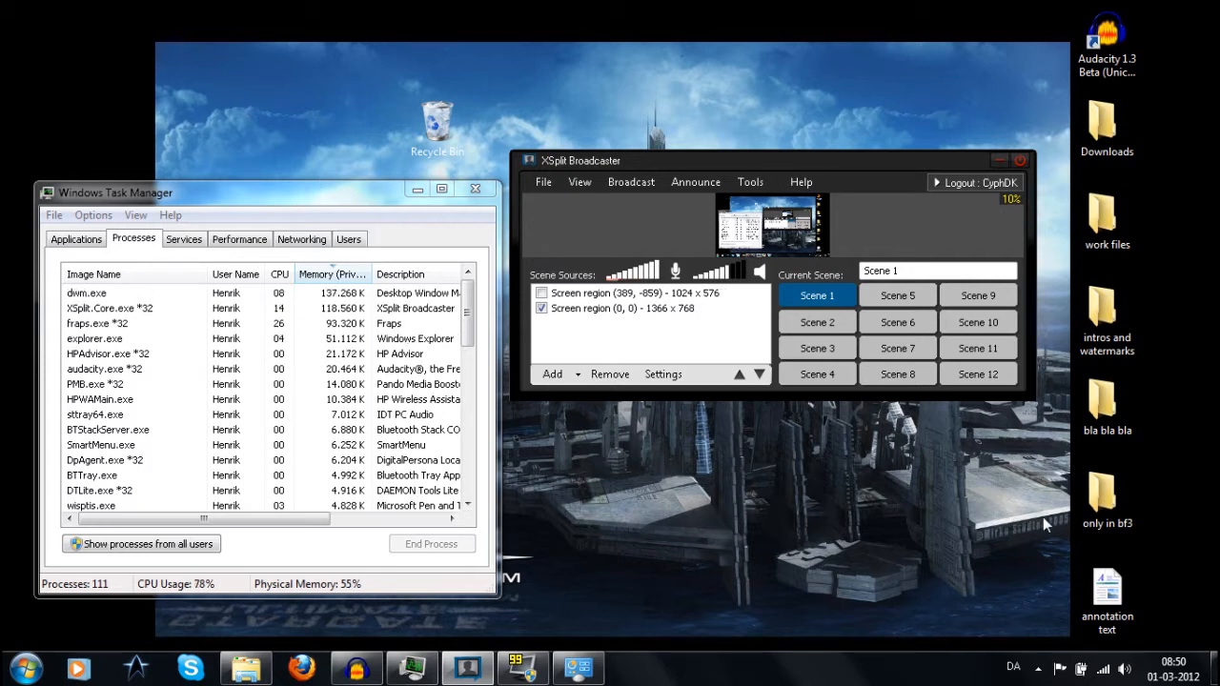
mouse_move(183, 72)
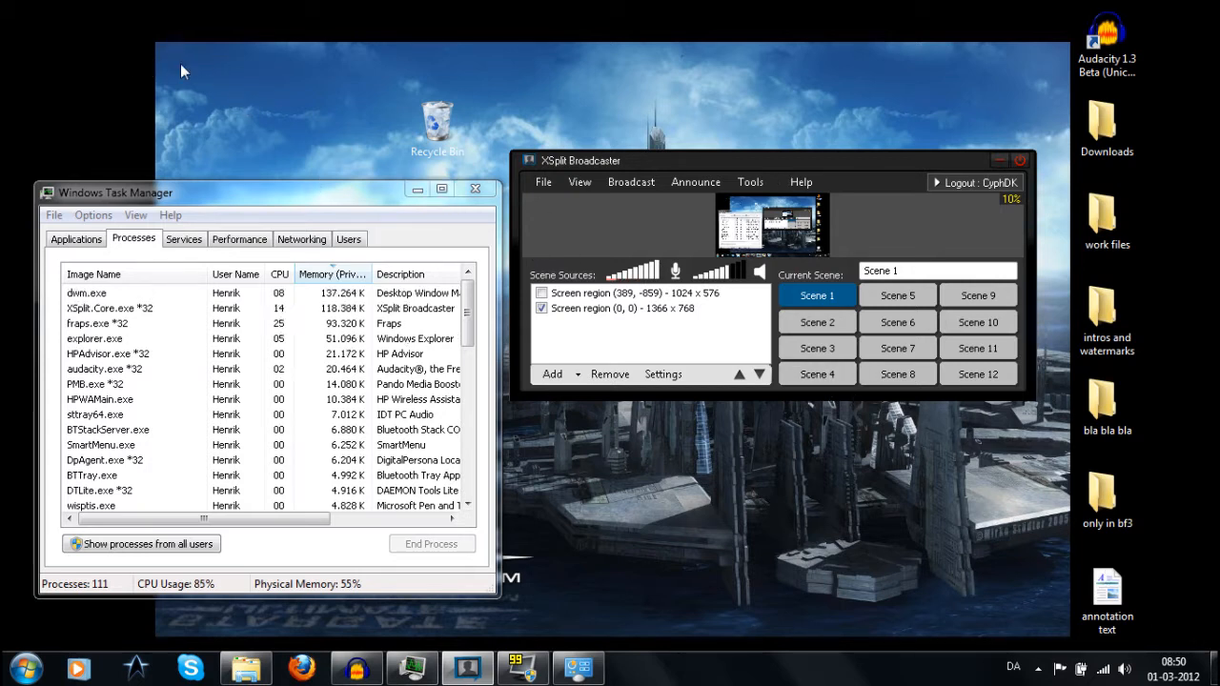
mouse_move(282, 144)
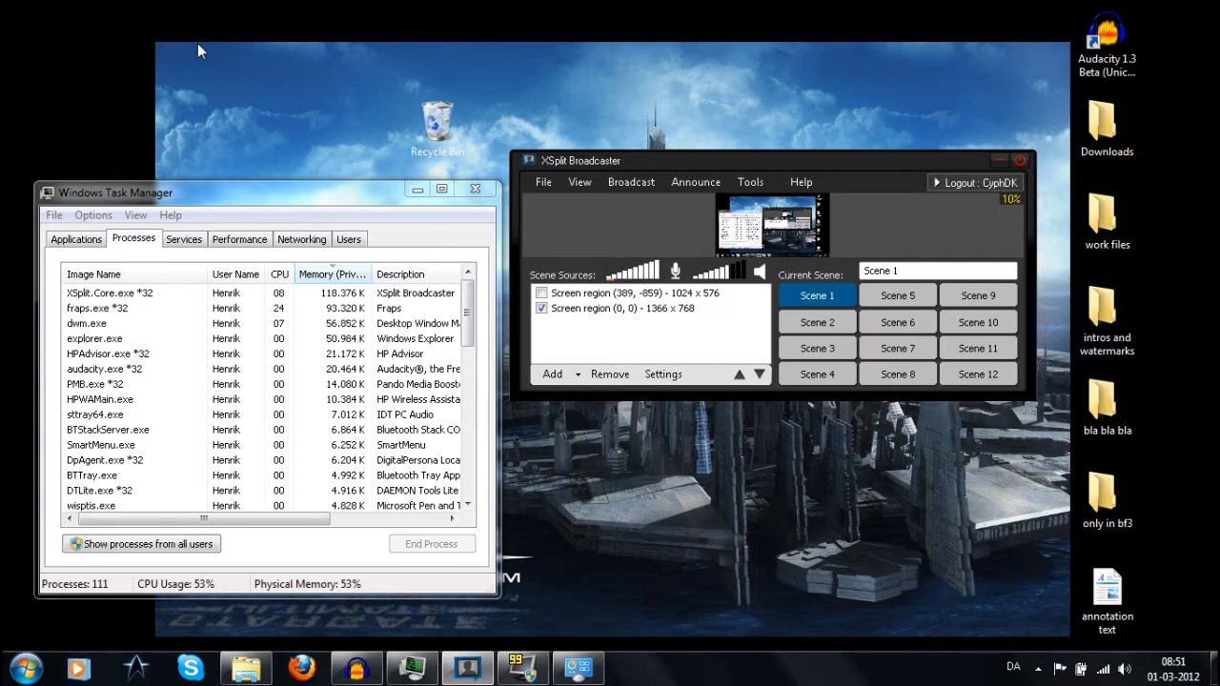
mouse_move(175, 31)
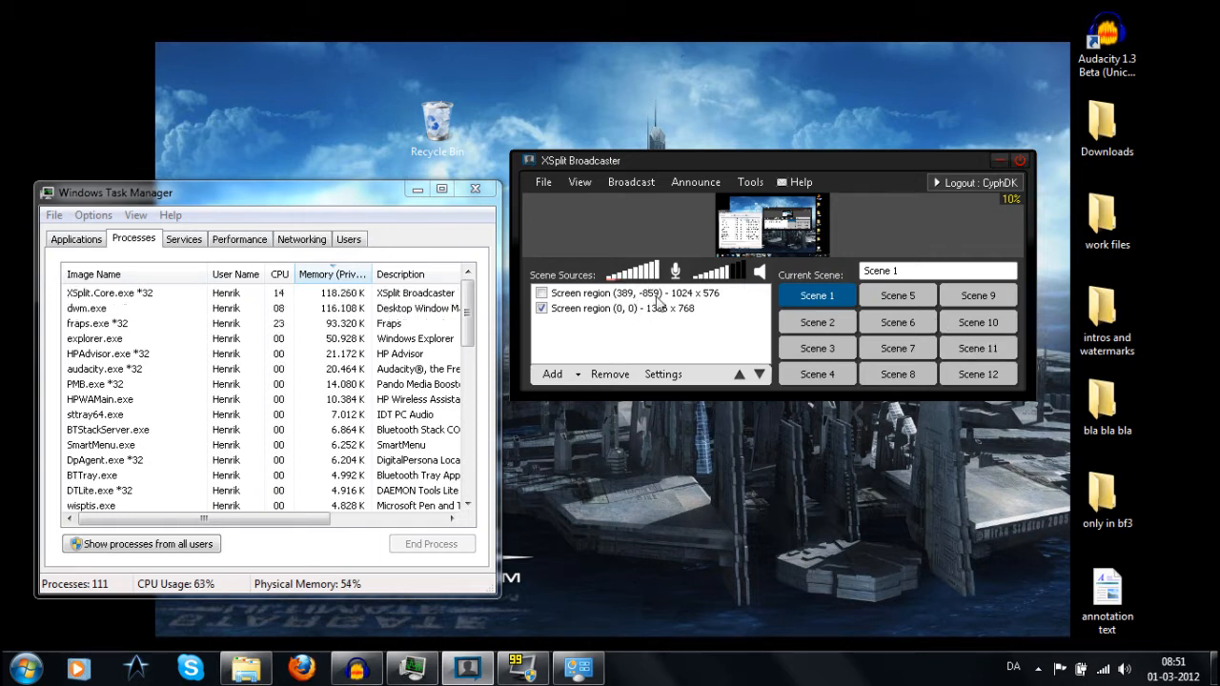
mouse_move(652, 294)
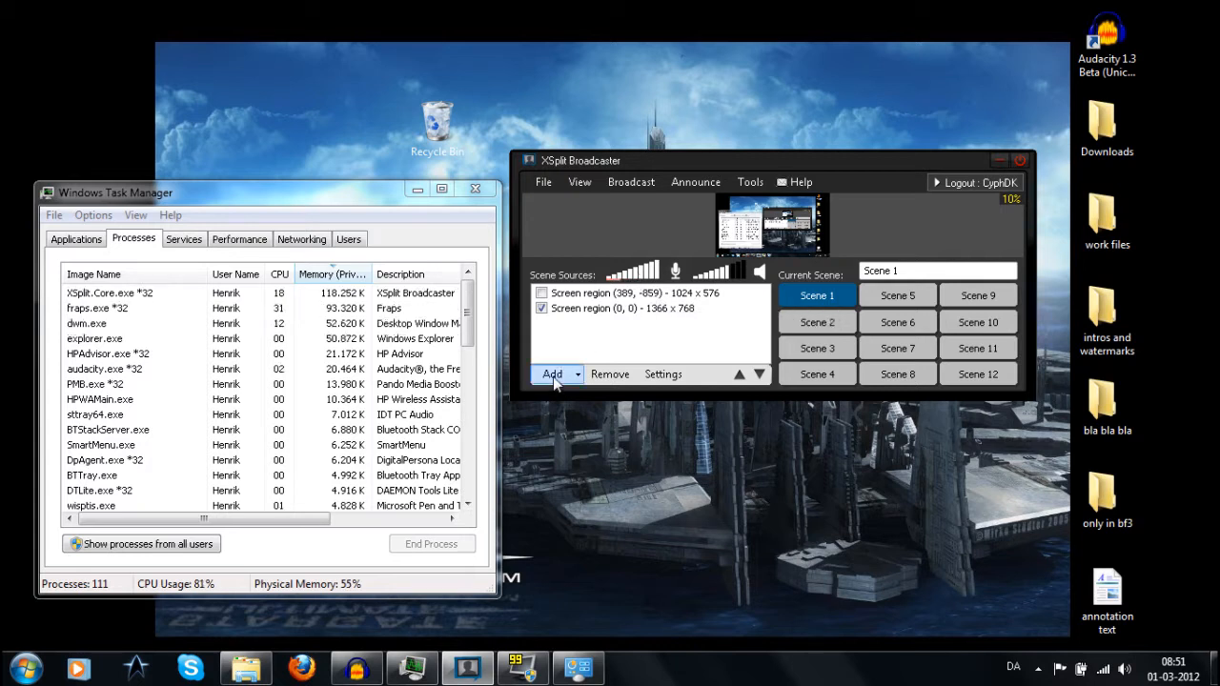
click(553, 373)
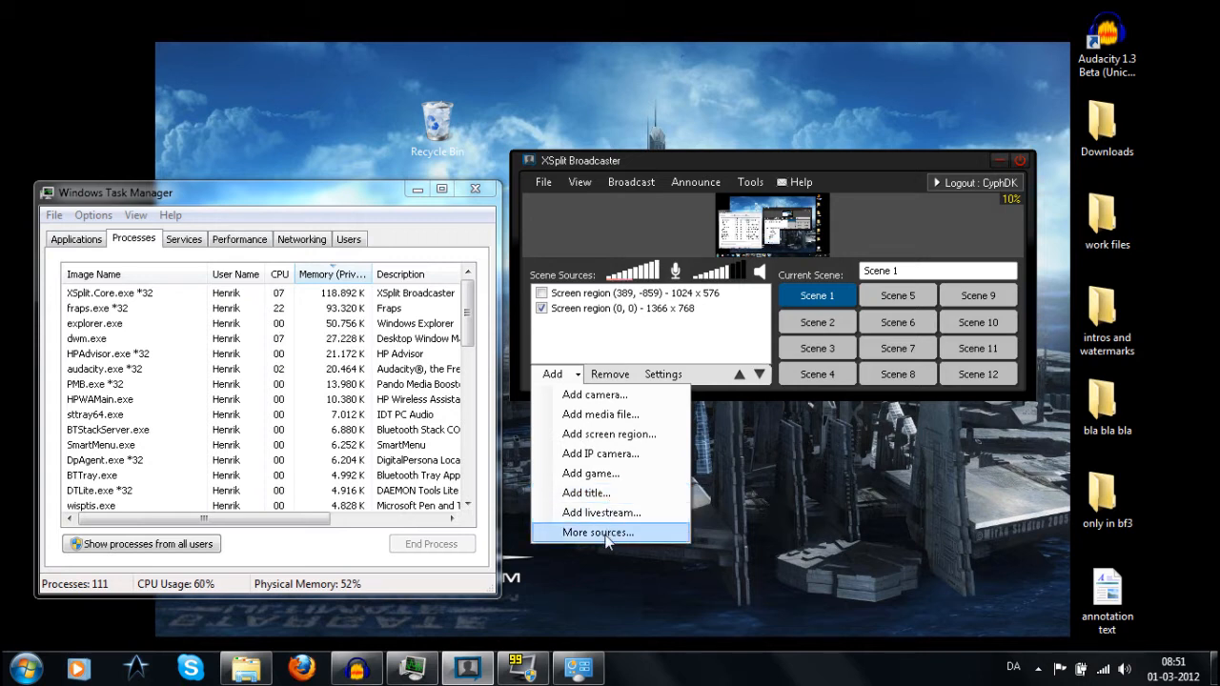
mouse_move(602, 513)
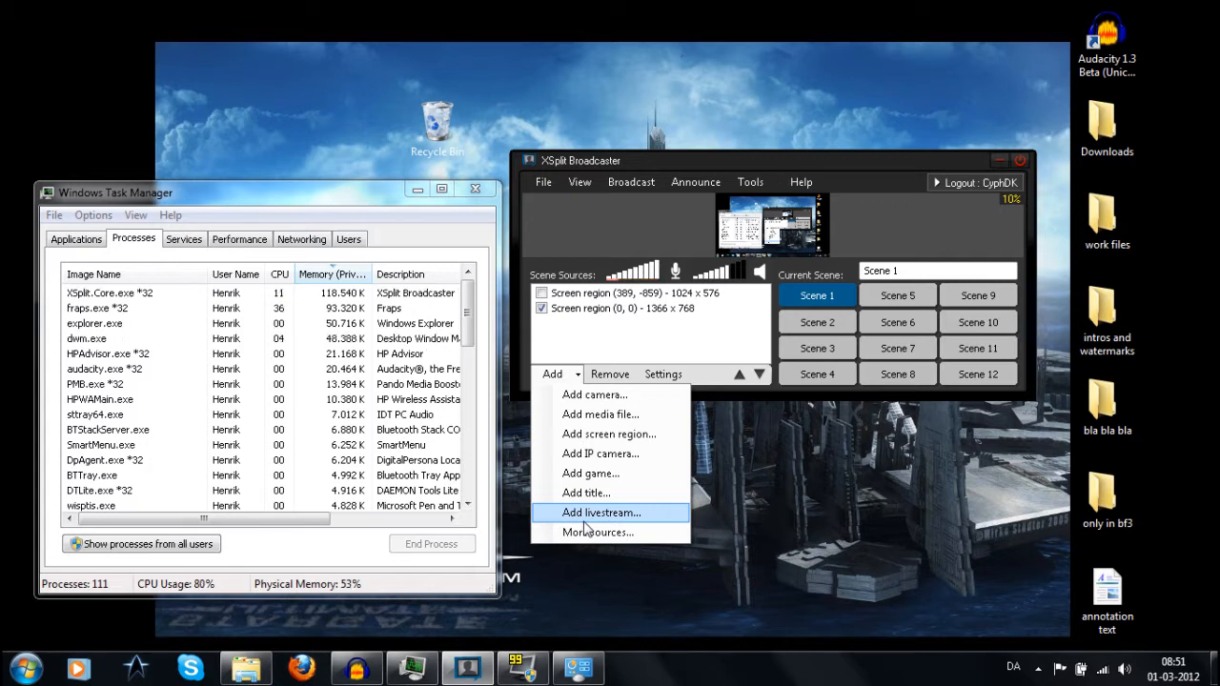
mouse_move(602, 395)
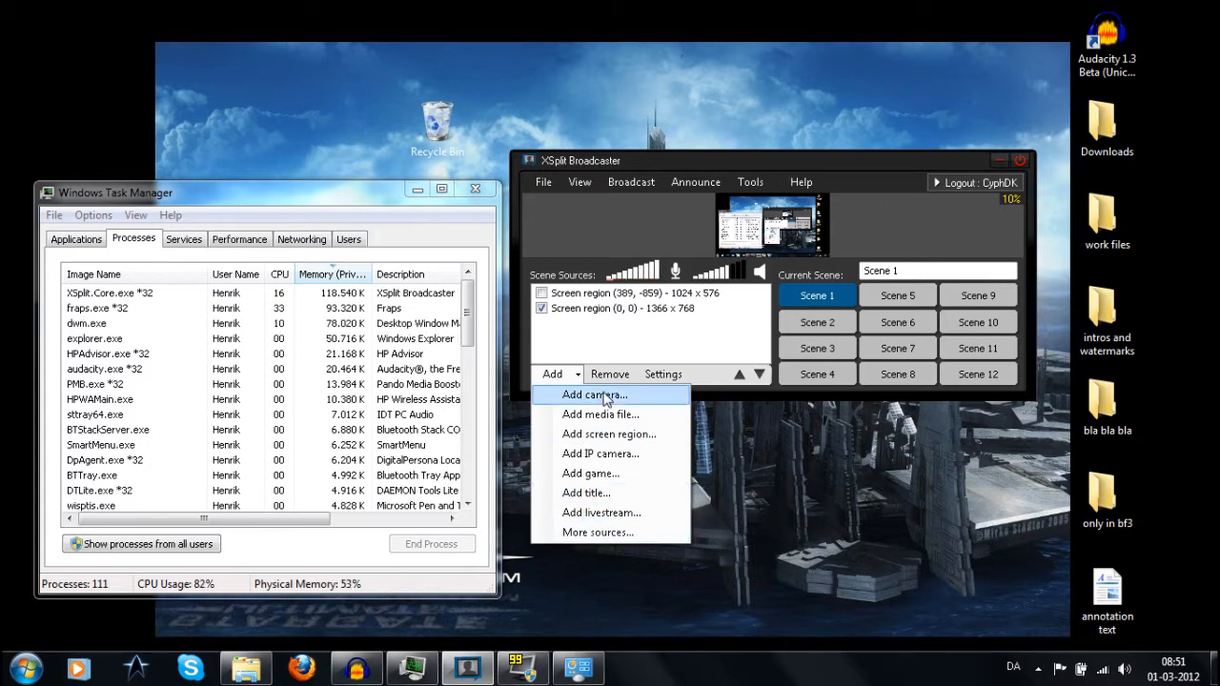
mouse_move(588, 188)
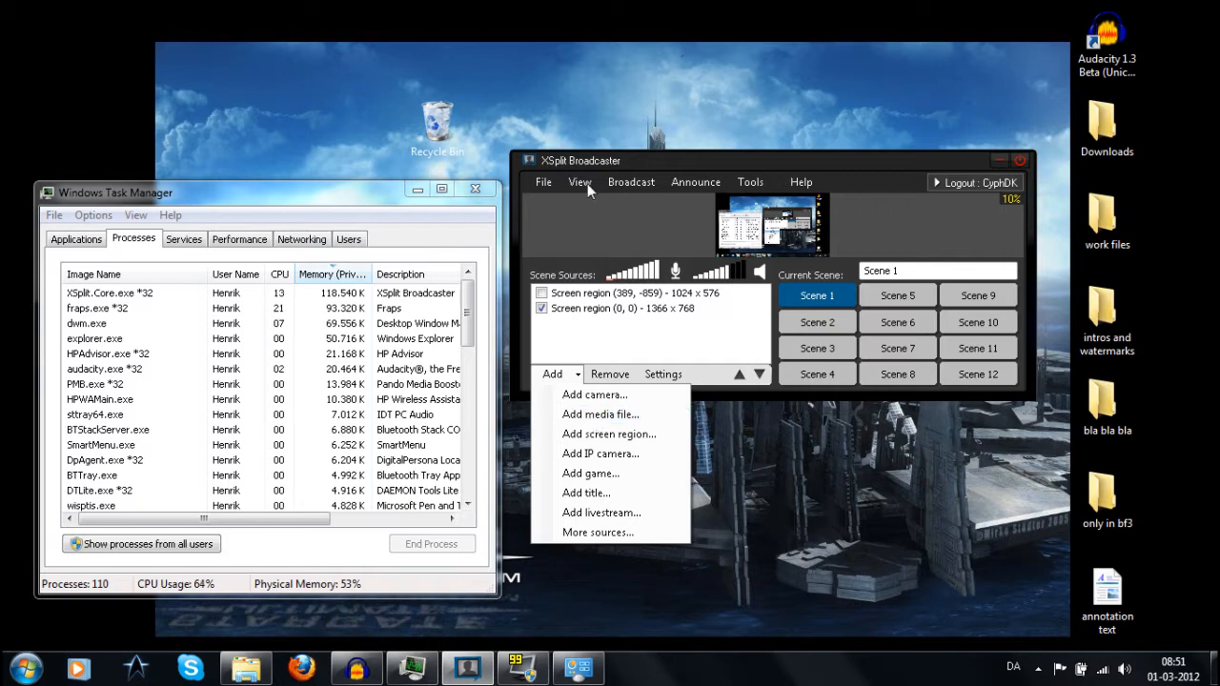
click(580, 183)
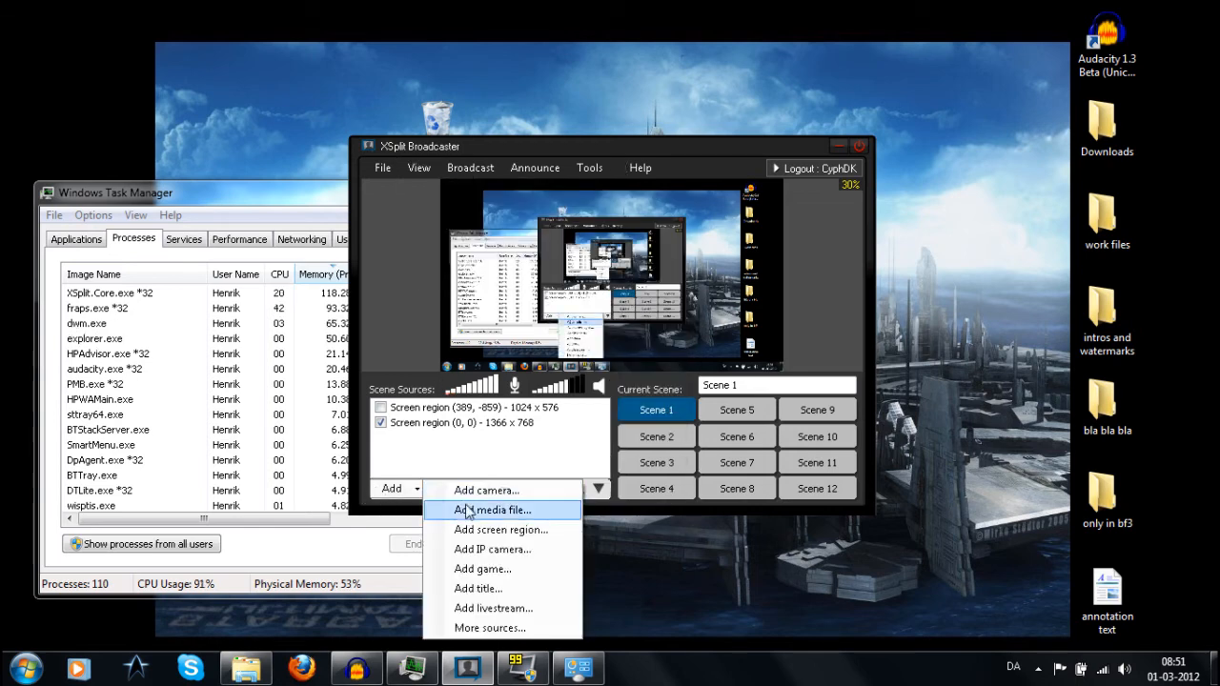
Add the spinning BF3 watermark video as a media file source in Scene 1.
click(493, 511)
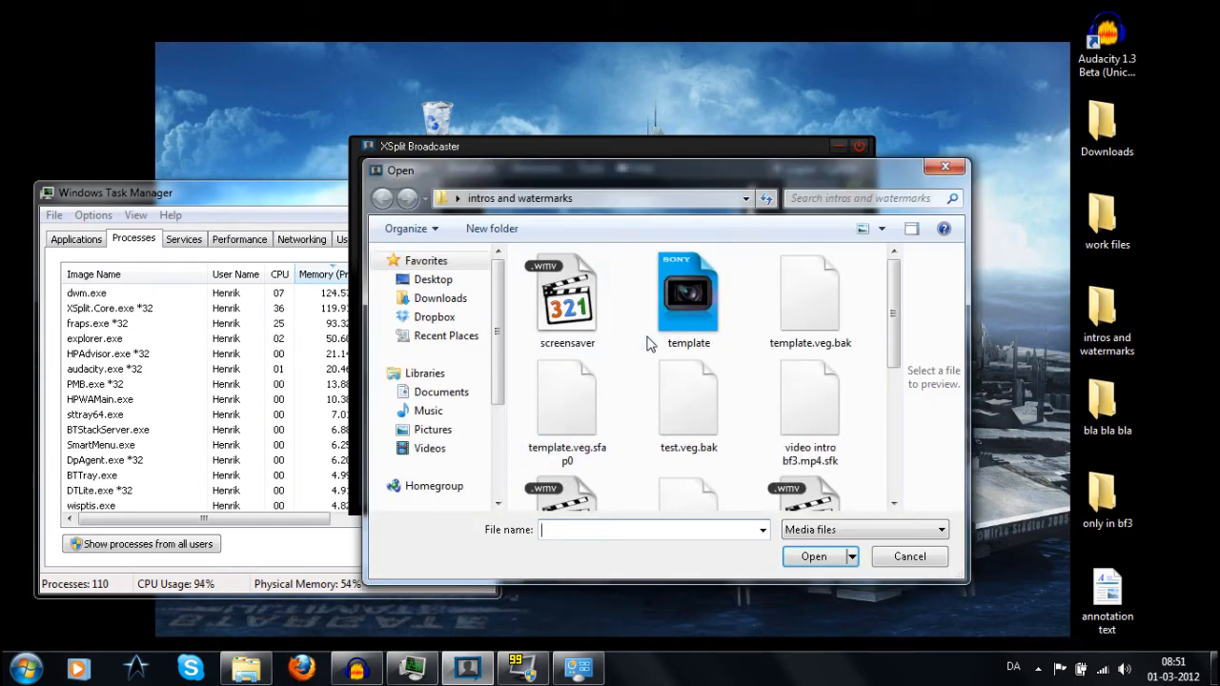
click(568, 438)
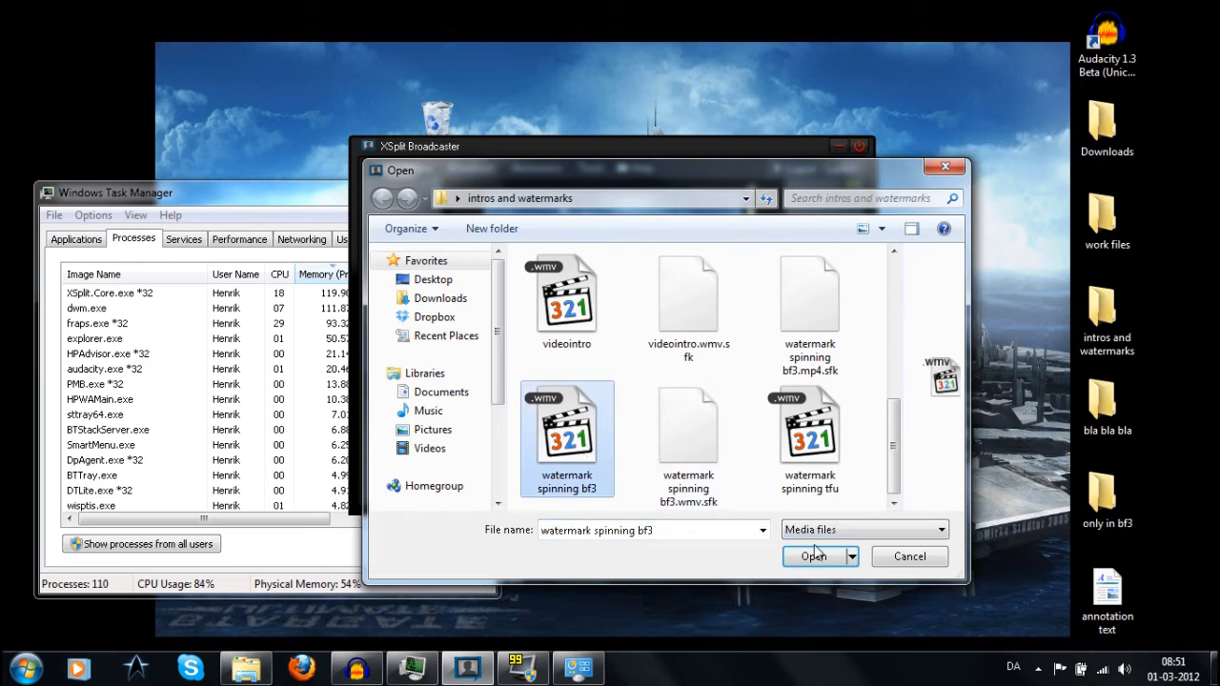
click(812, 557)
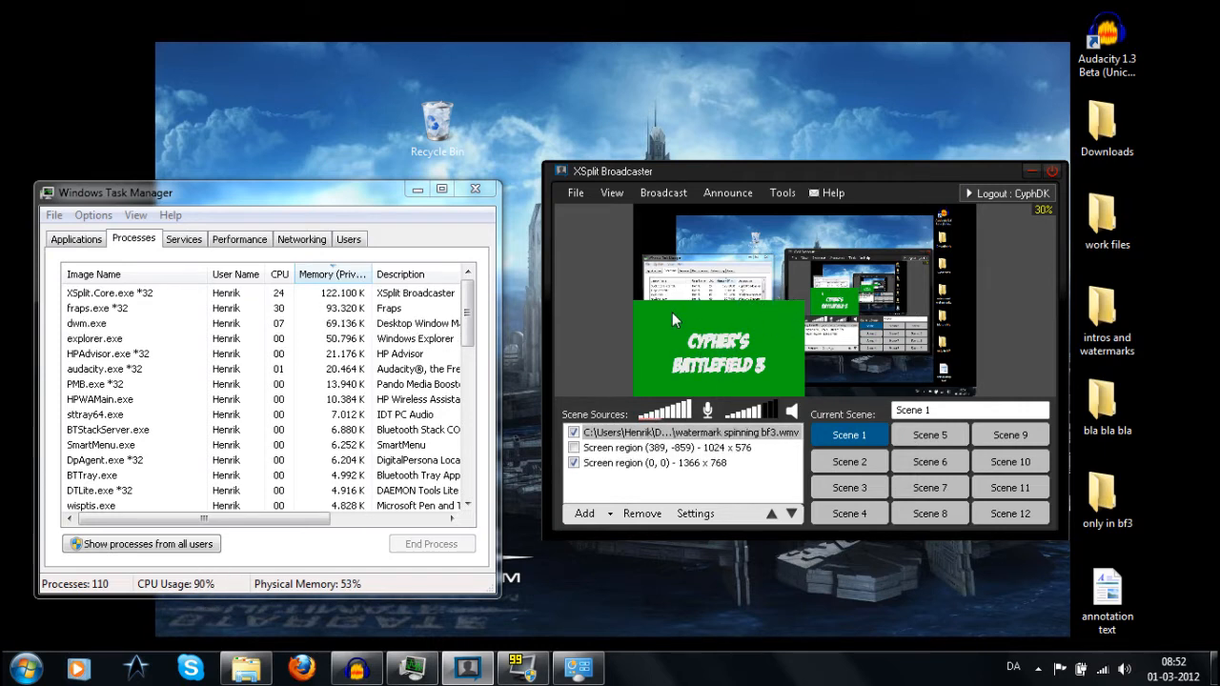
mouse_move(785, 371)
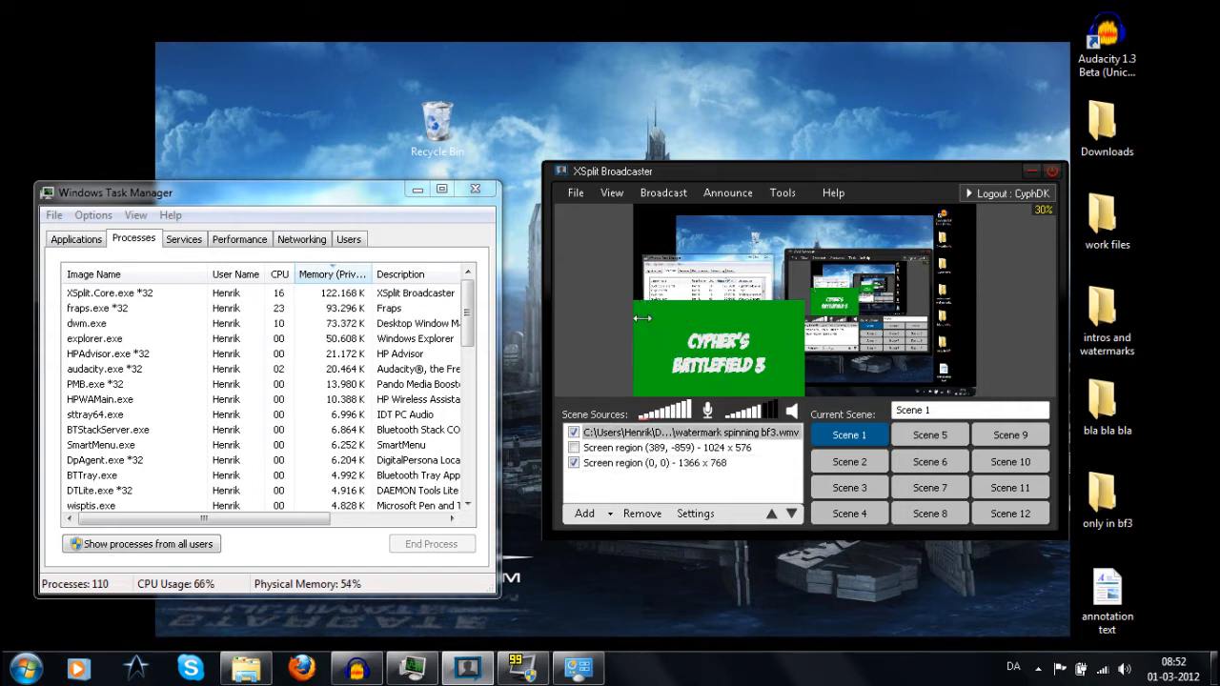
mouse_move(667, 334)
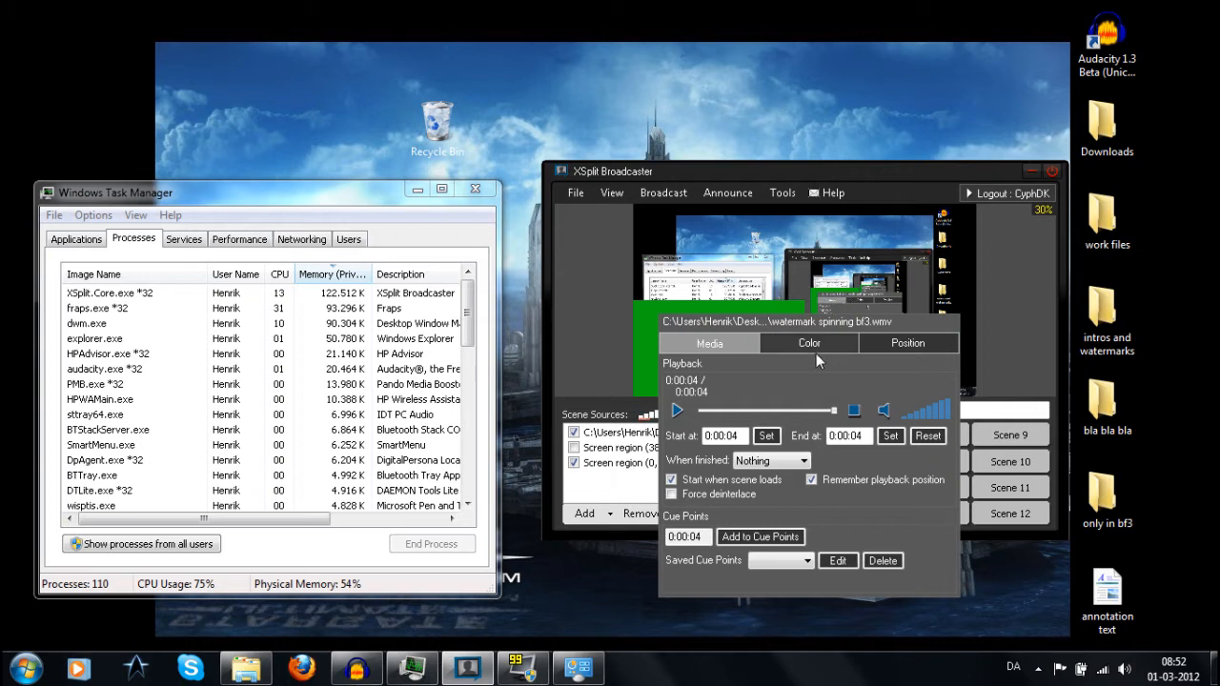
Enable Chroma key on the Color settings of the watermark video and close its properties.
click(808, 343)
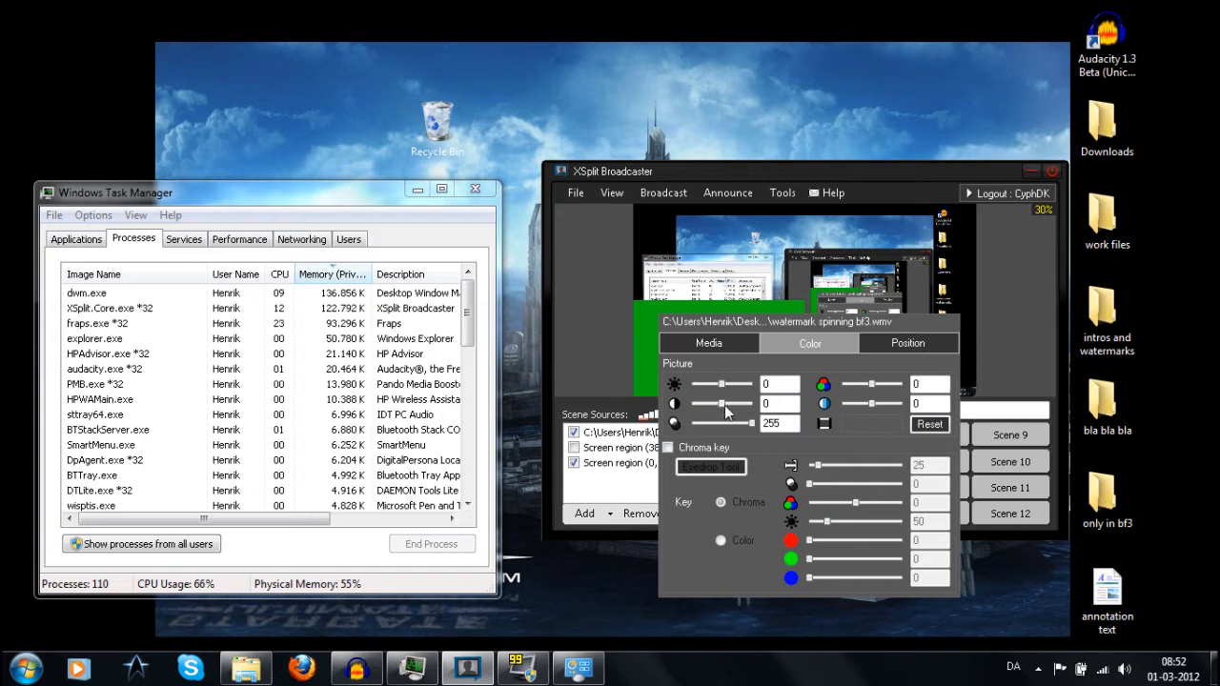
drag(753, 423, 747, 424)
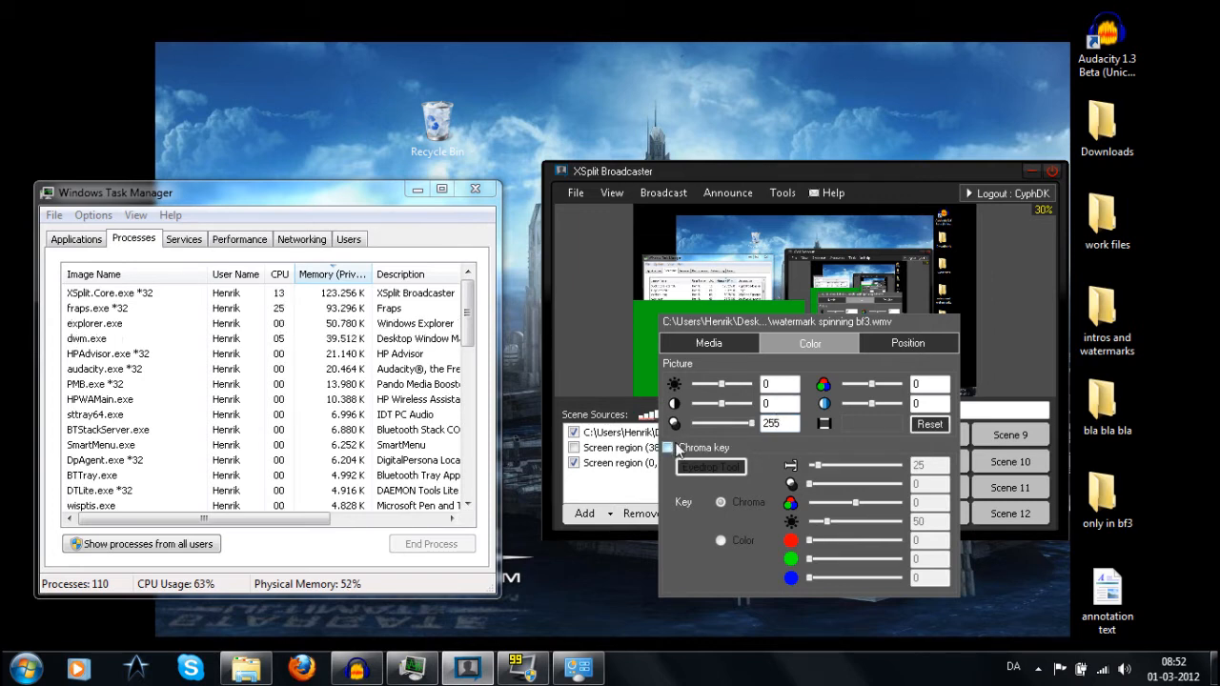
click(667, 446)
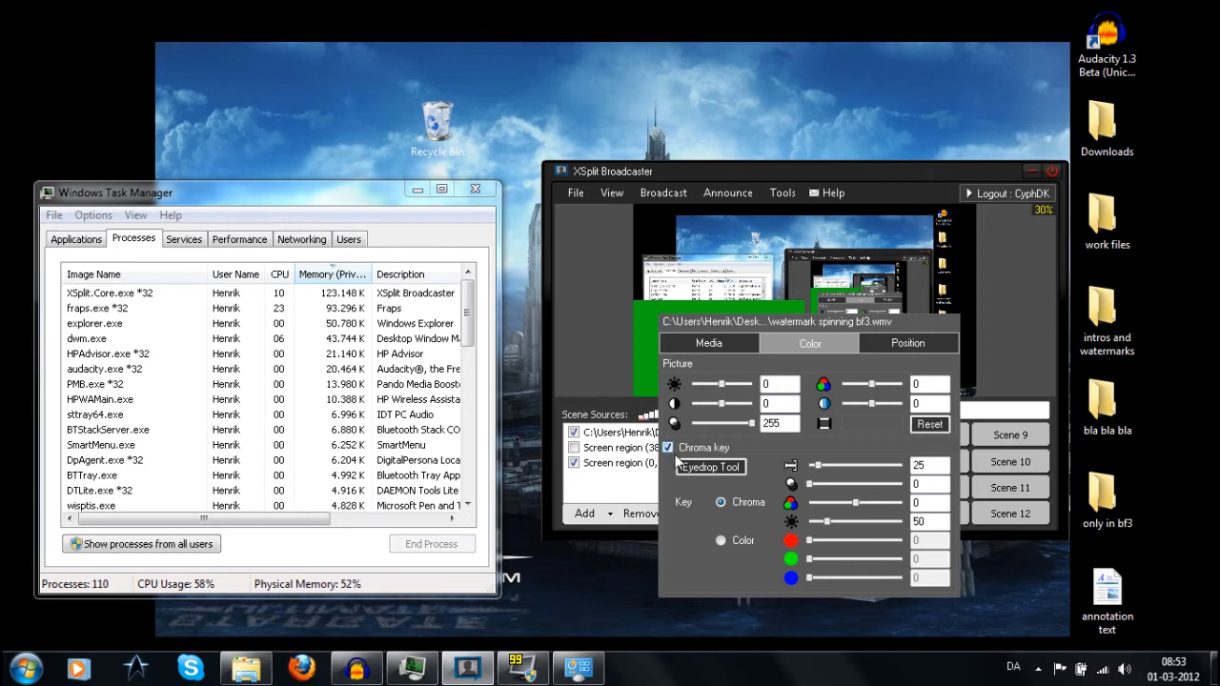
click(721, 541)
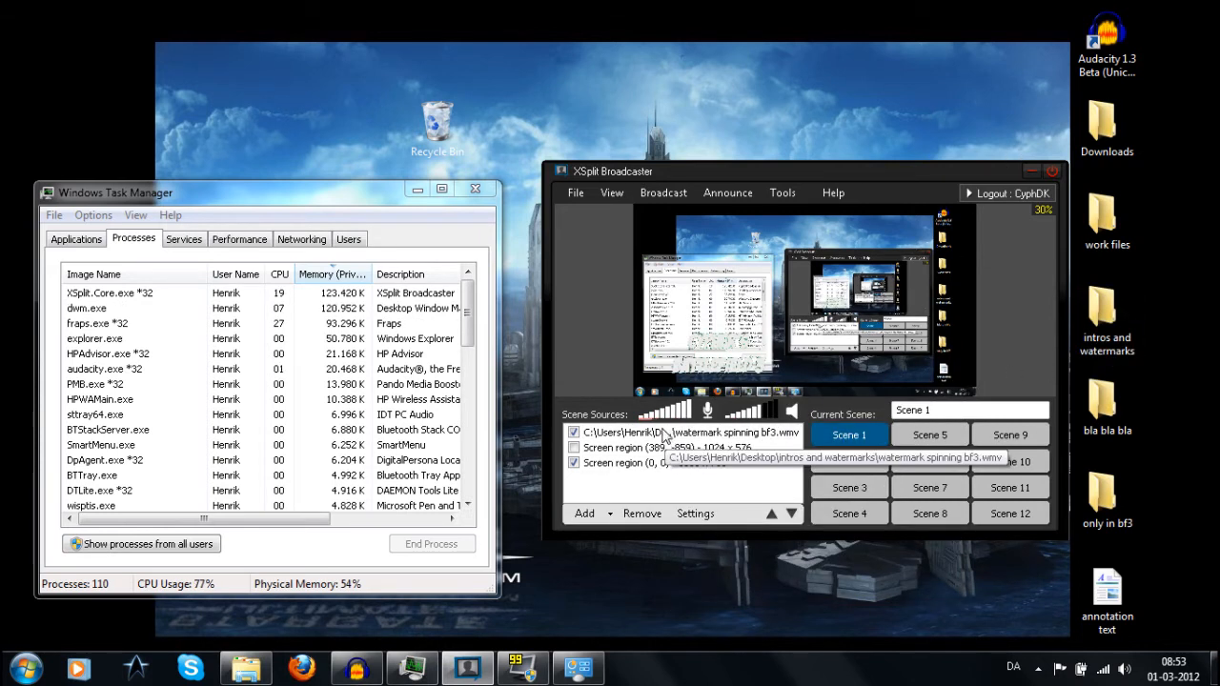
Remove the spinning watermark video from Scene 1's sources.
double_click(683, 431)
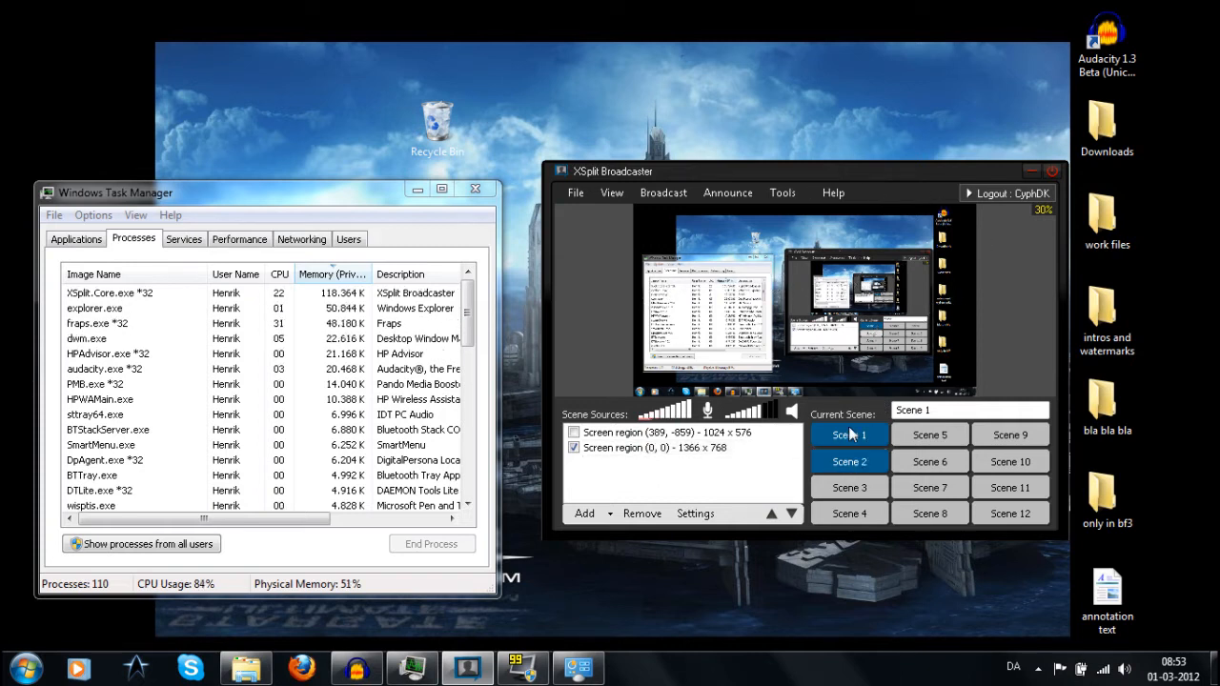
Remove the watermark video from Scene 2, then make Scene 1 active again.
click(848, 462)
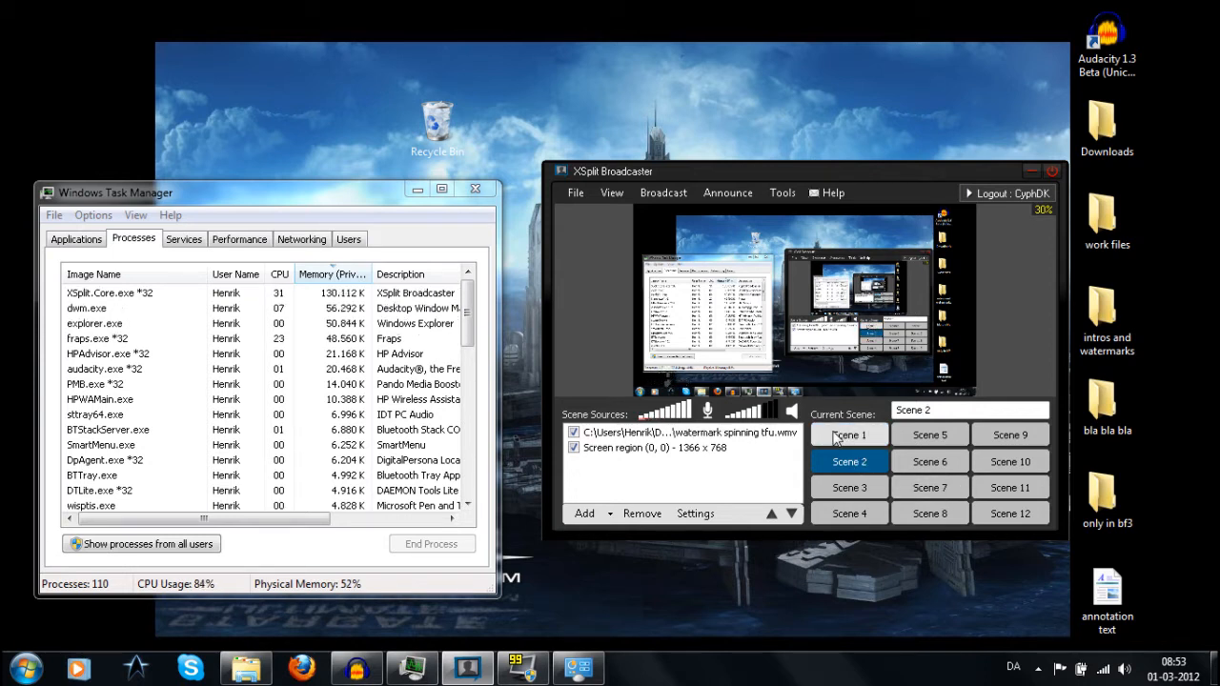
click(686, 433)
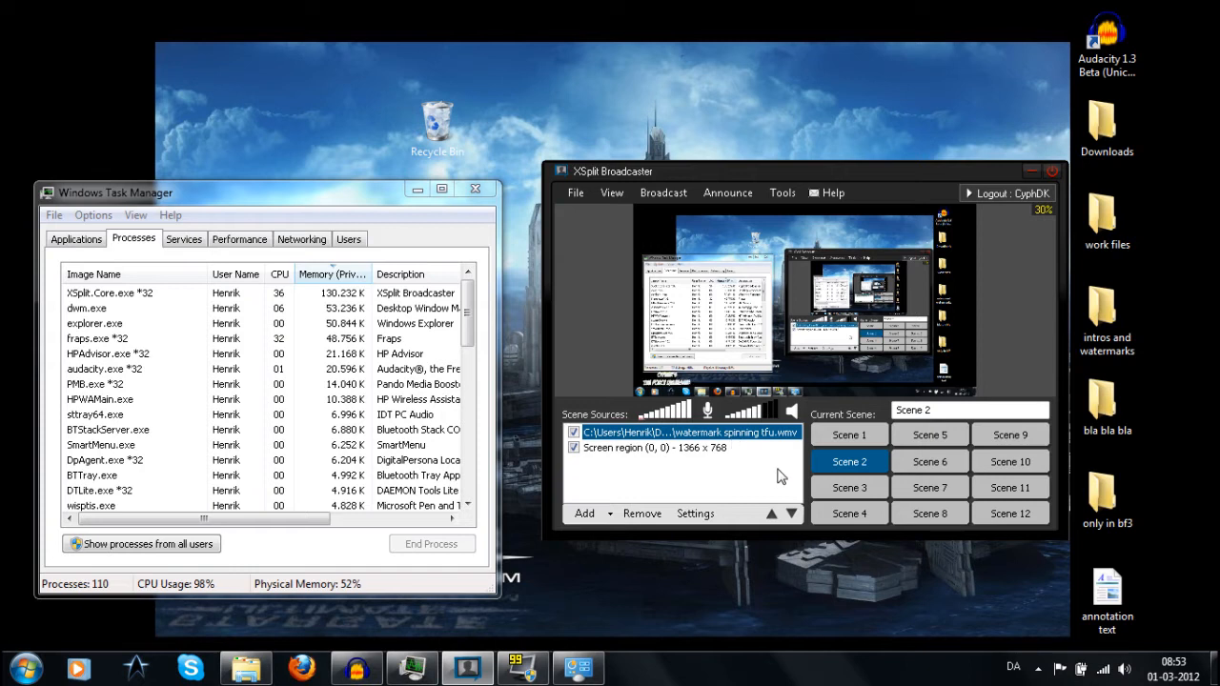
click(640, 513)
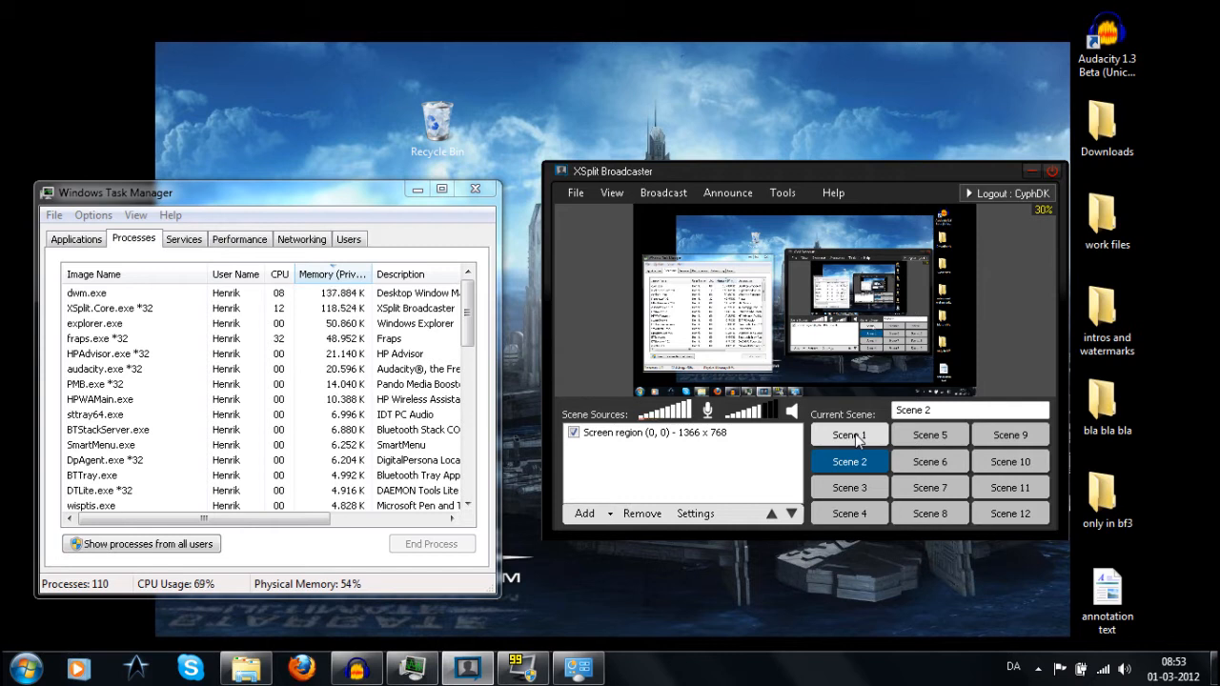
click(846, 434)
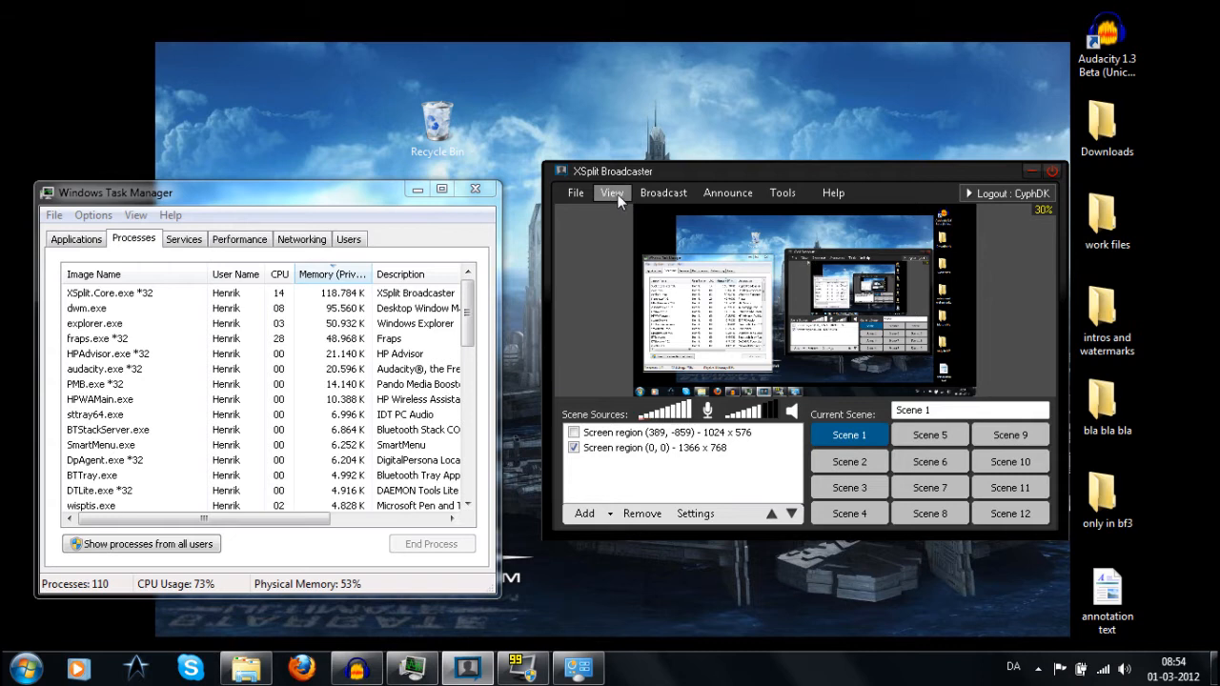
click(664, 193)
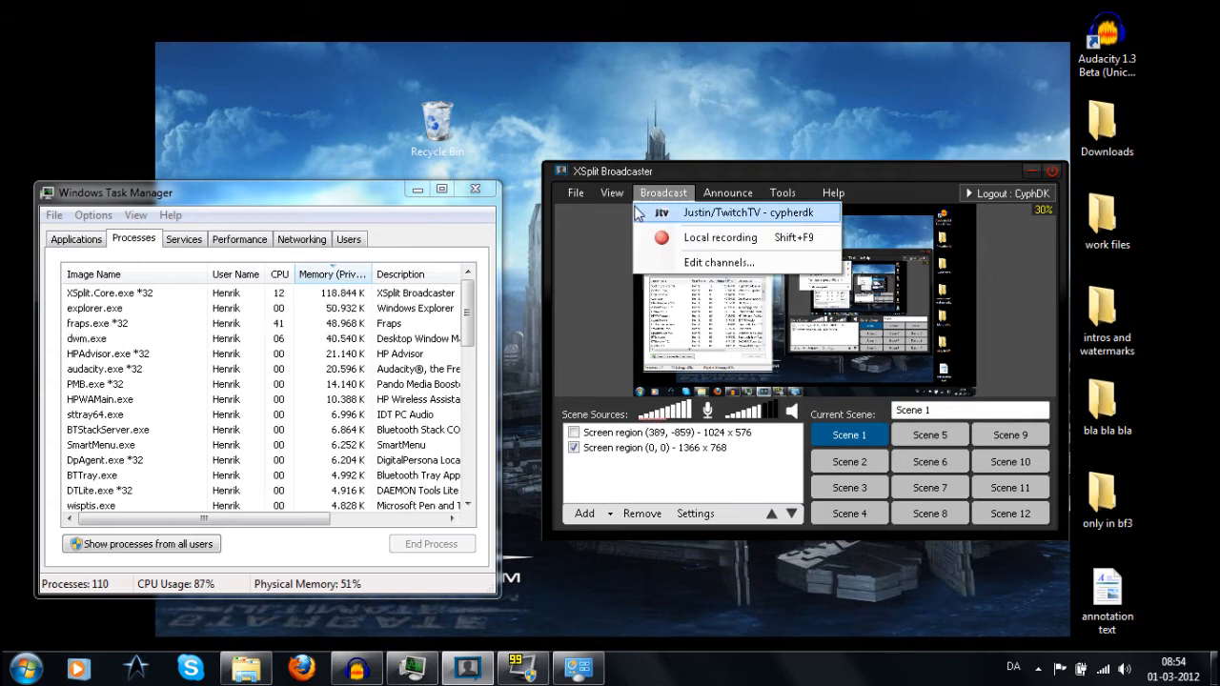
click(612, 193)
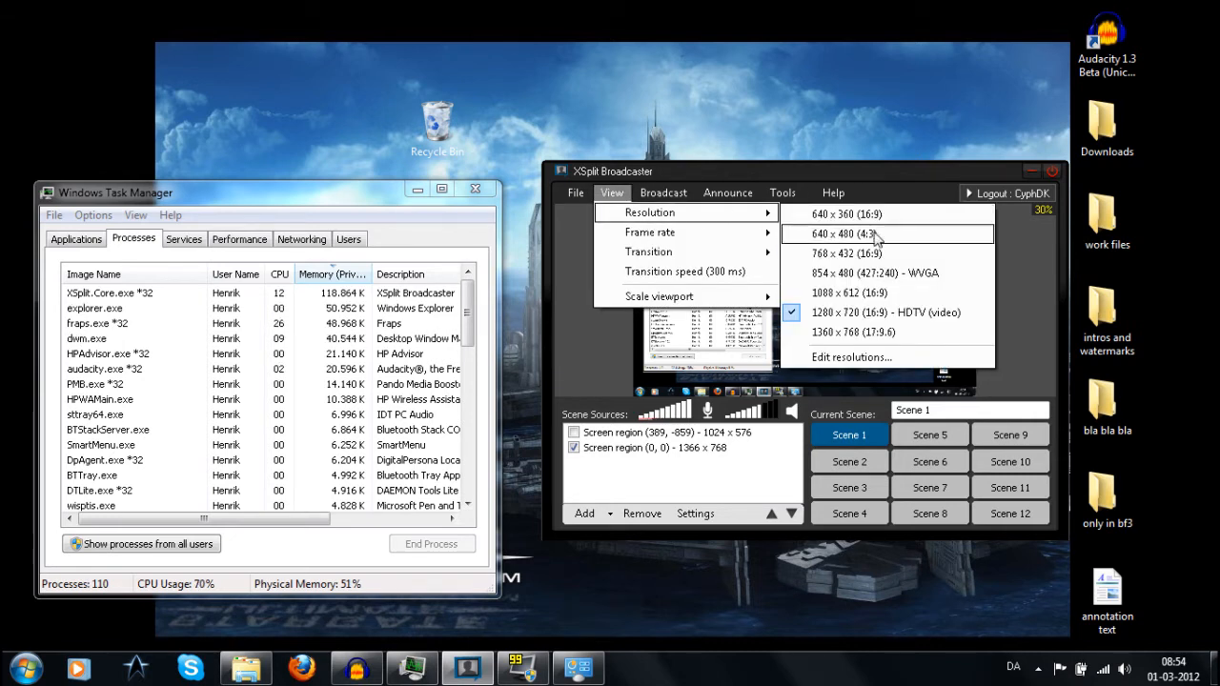
mouse_move(860, 364)
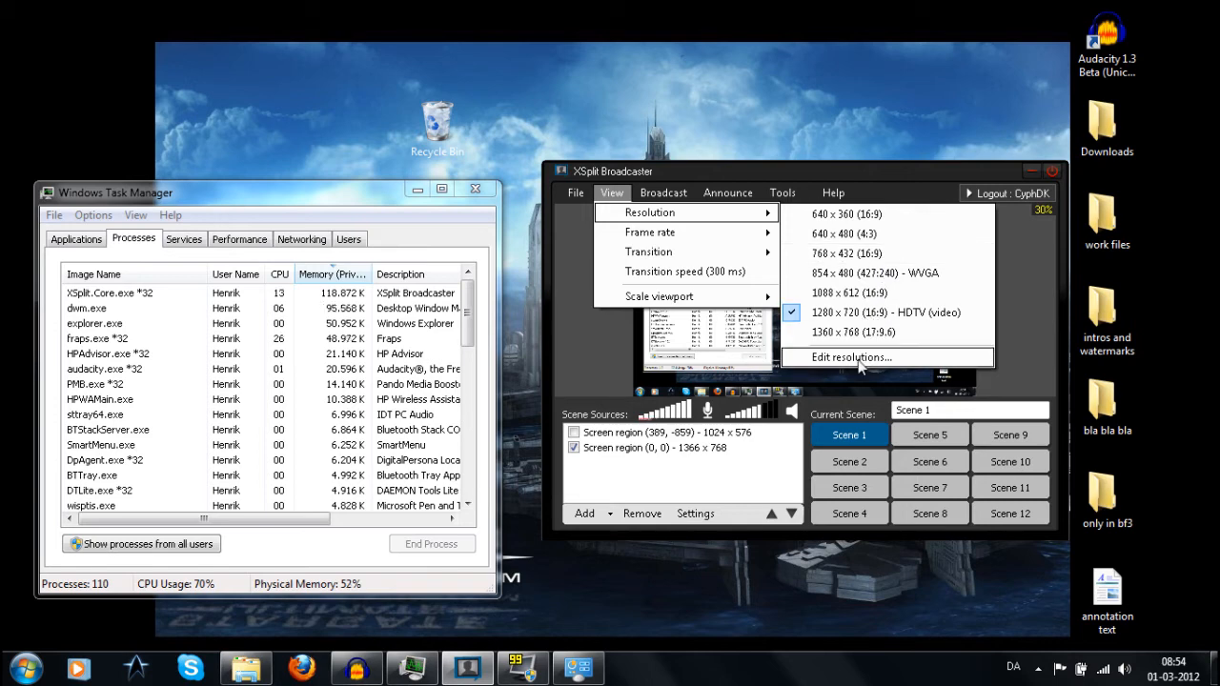
click(850, 359)
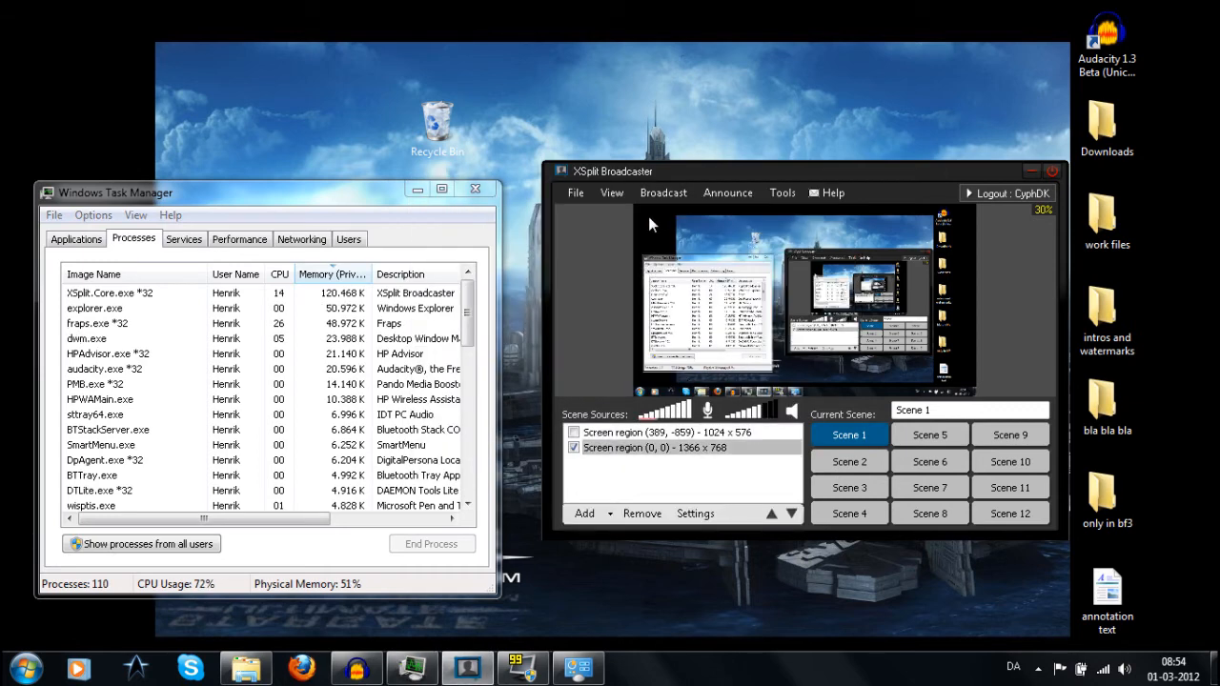
click(610, 192)
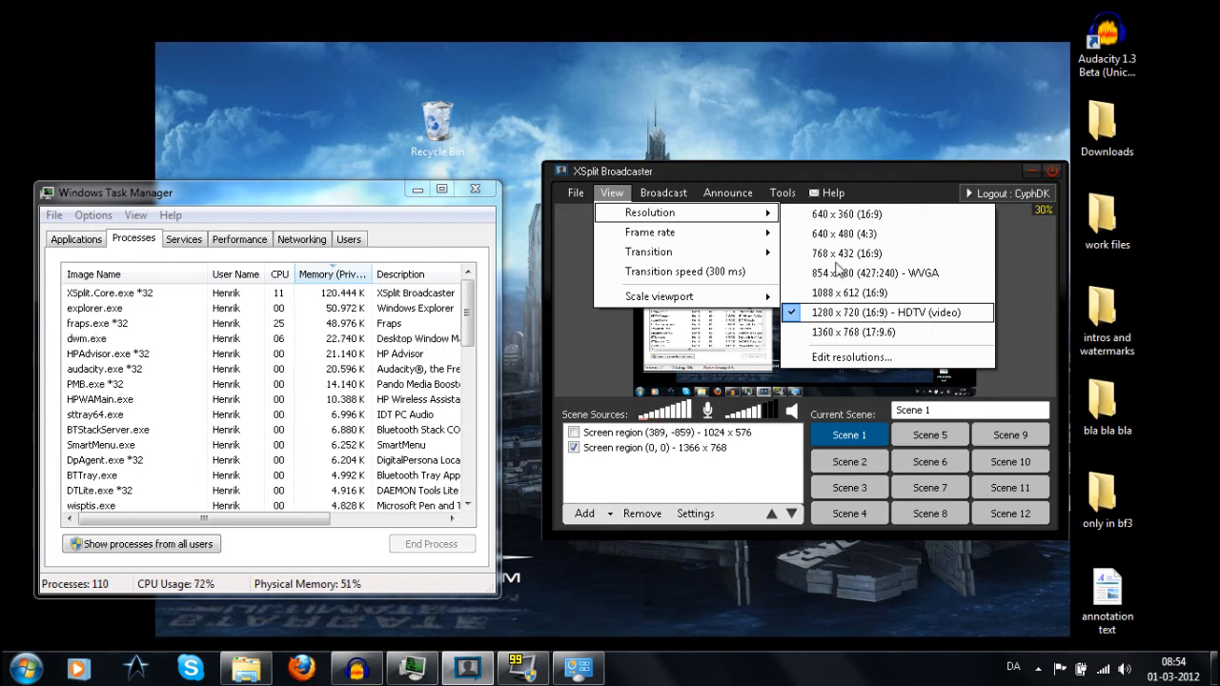
click(663, 193)
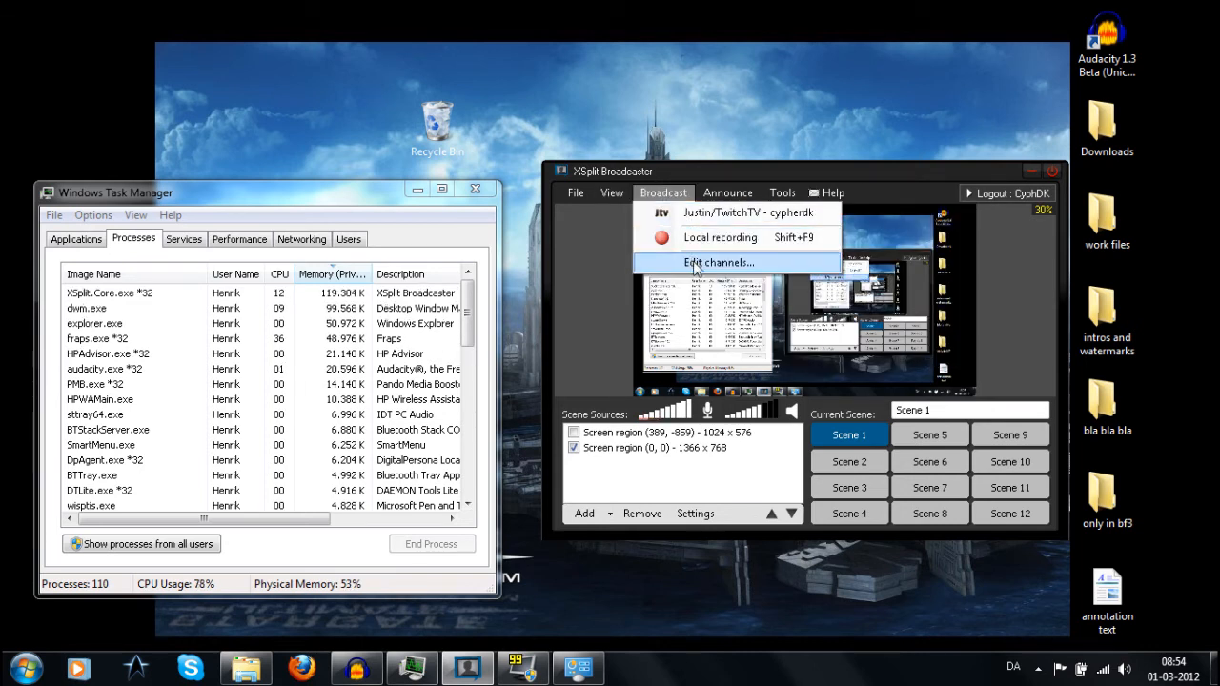
mouse_move(726, 213)
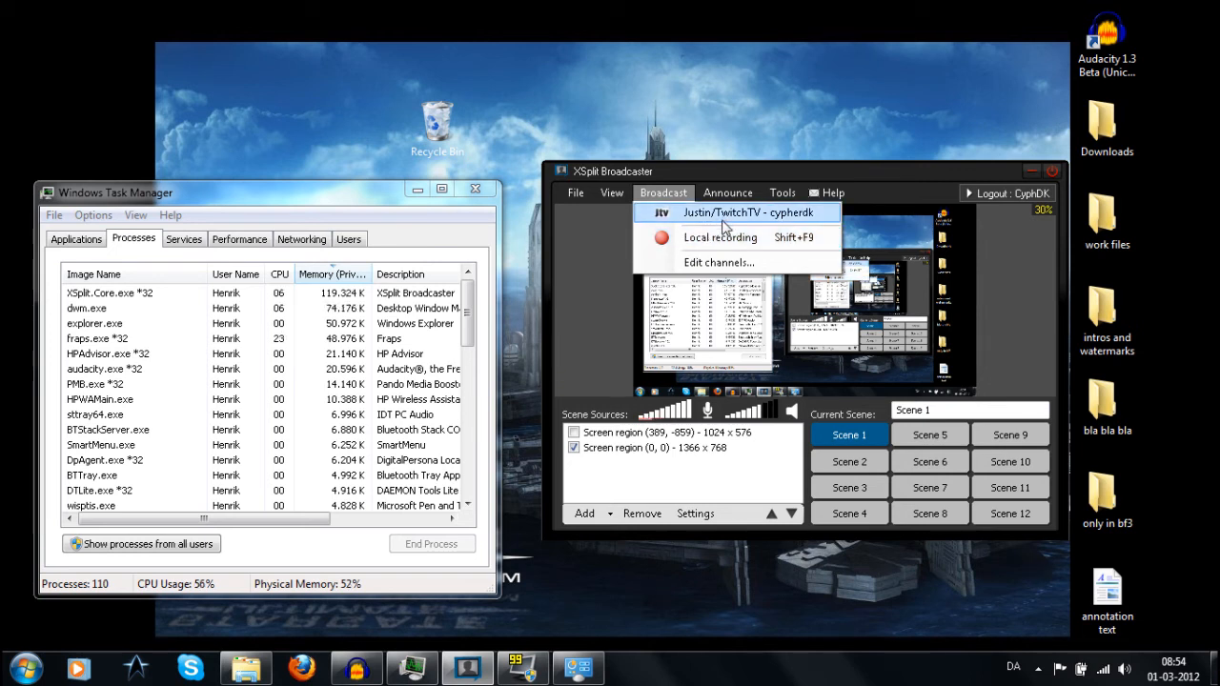
mouse_move(721, 237)
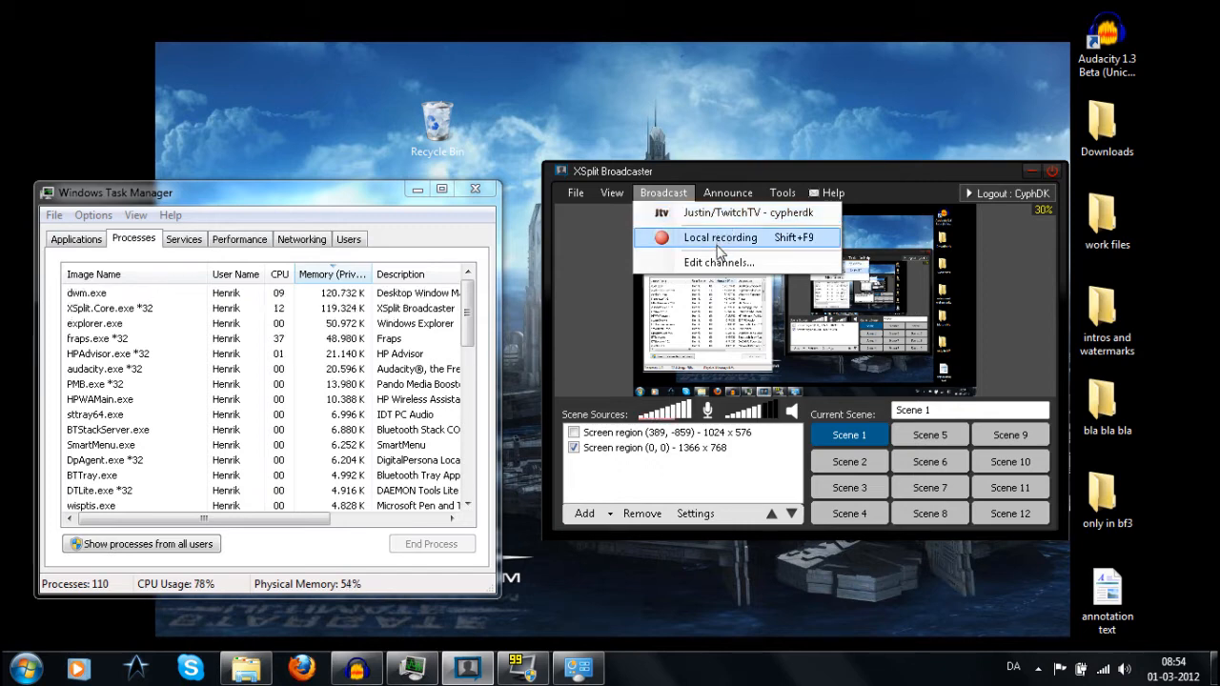
Edit the Justin/TwitchTV channel from Broadcast > Edit channels to show its encoding properties.
click(717, 263)
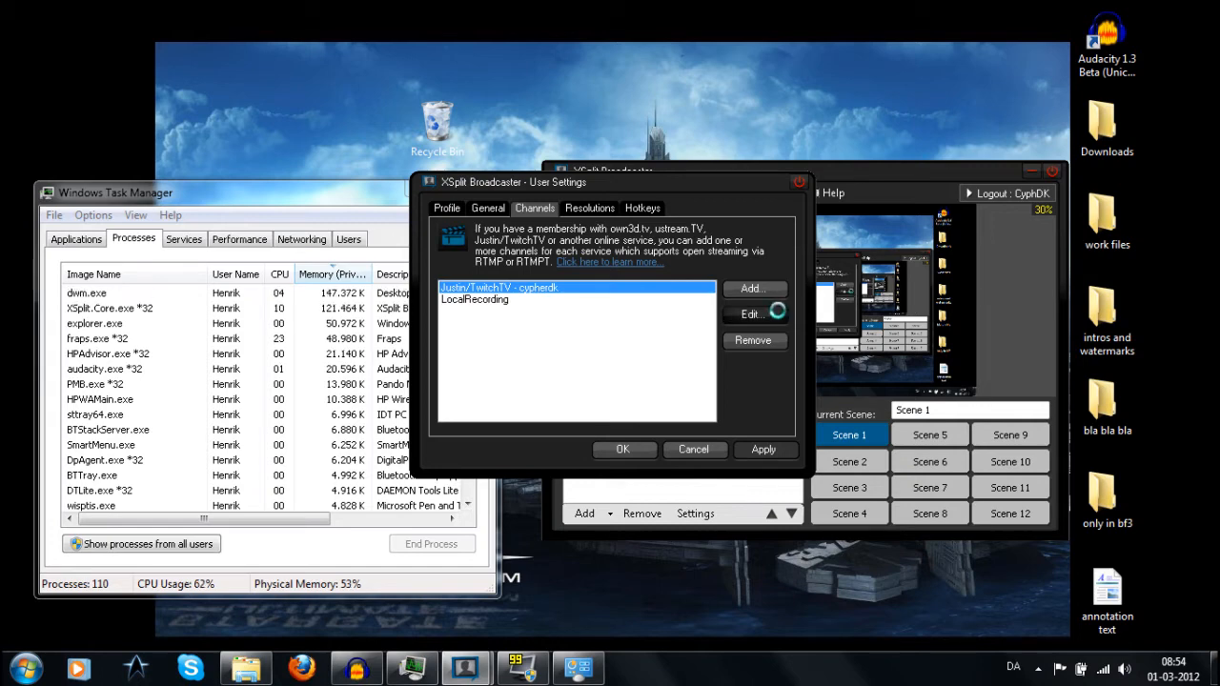
click(751, 313)
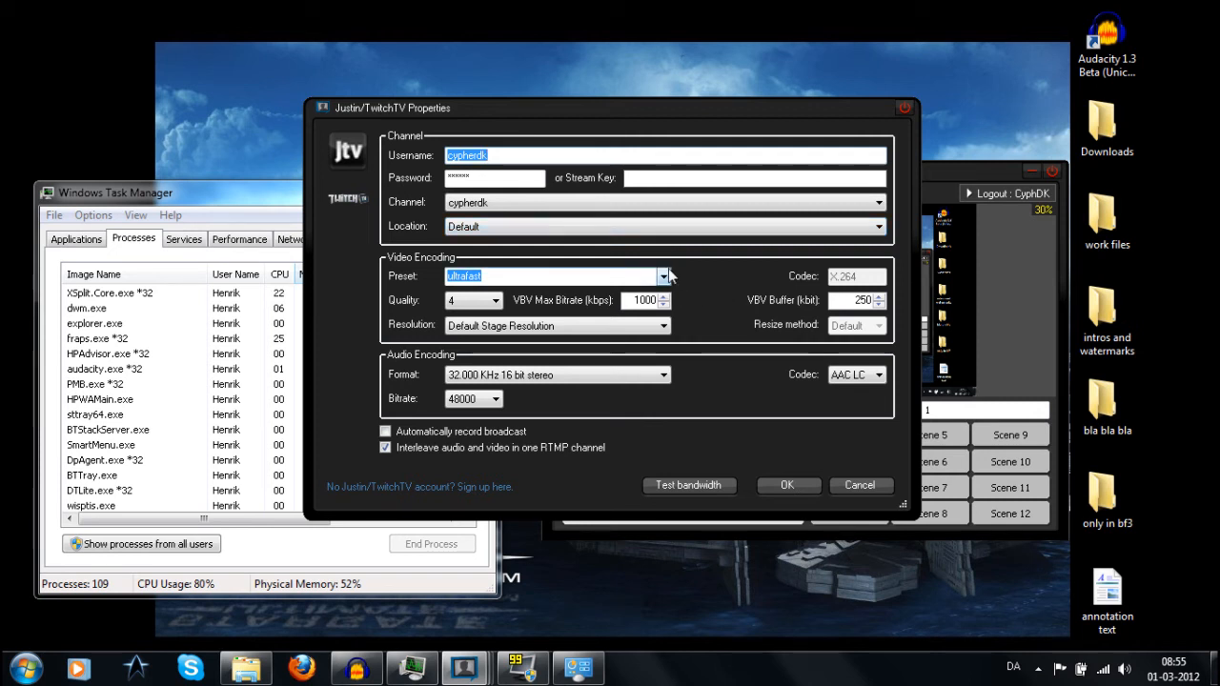
Choose the ultrafast video encoding preset and list the quality levels 1 to 10.
click(664, 275)
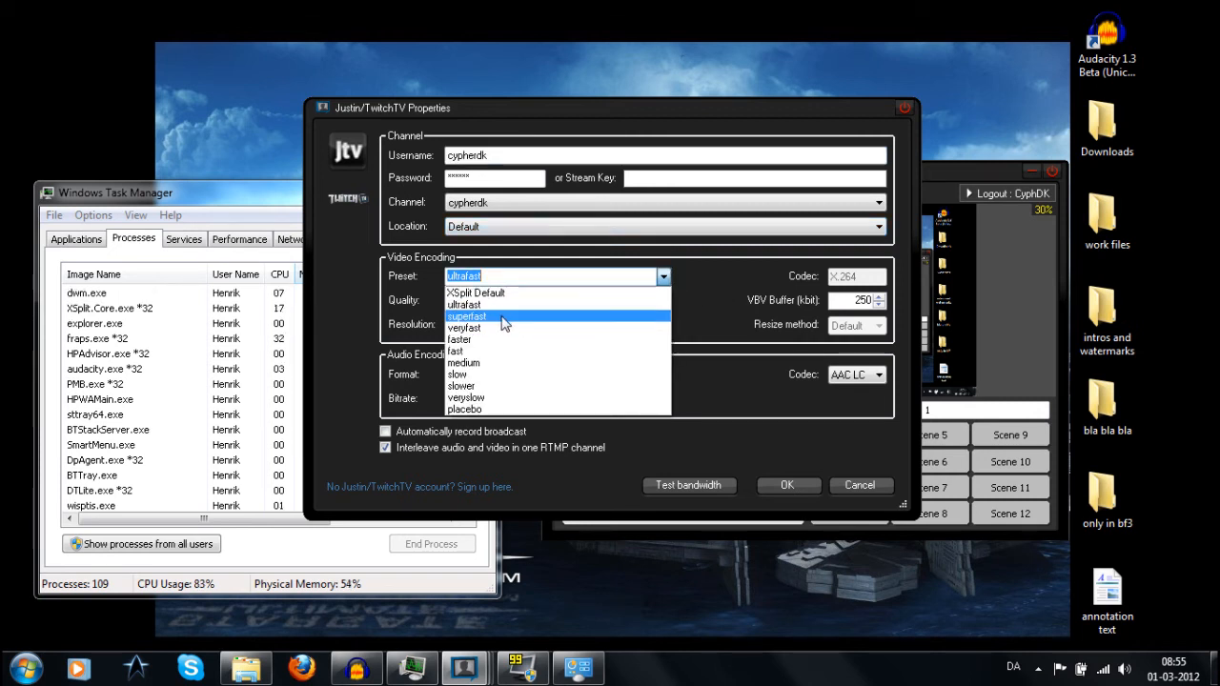
mouse_move(465, 305)
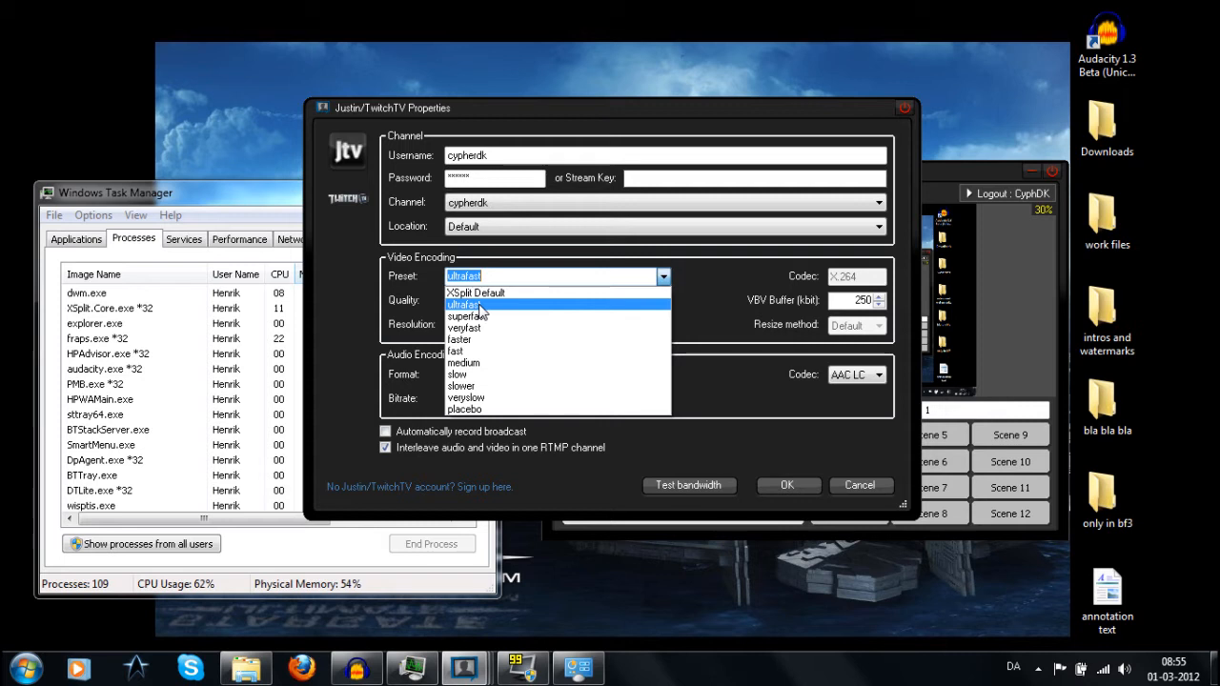
mouse_move(467, 399)
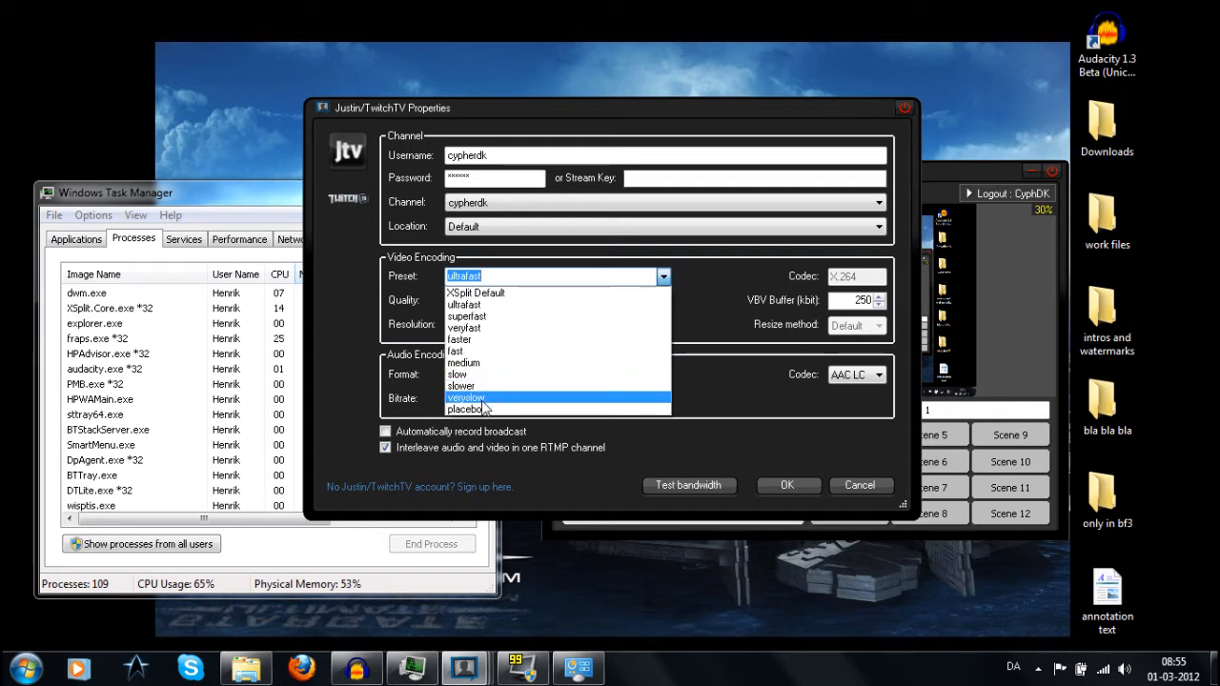
mouse_move(526, 339)
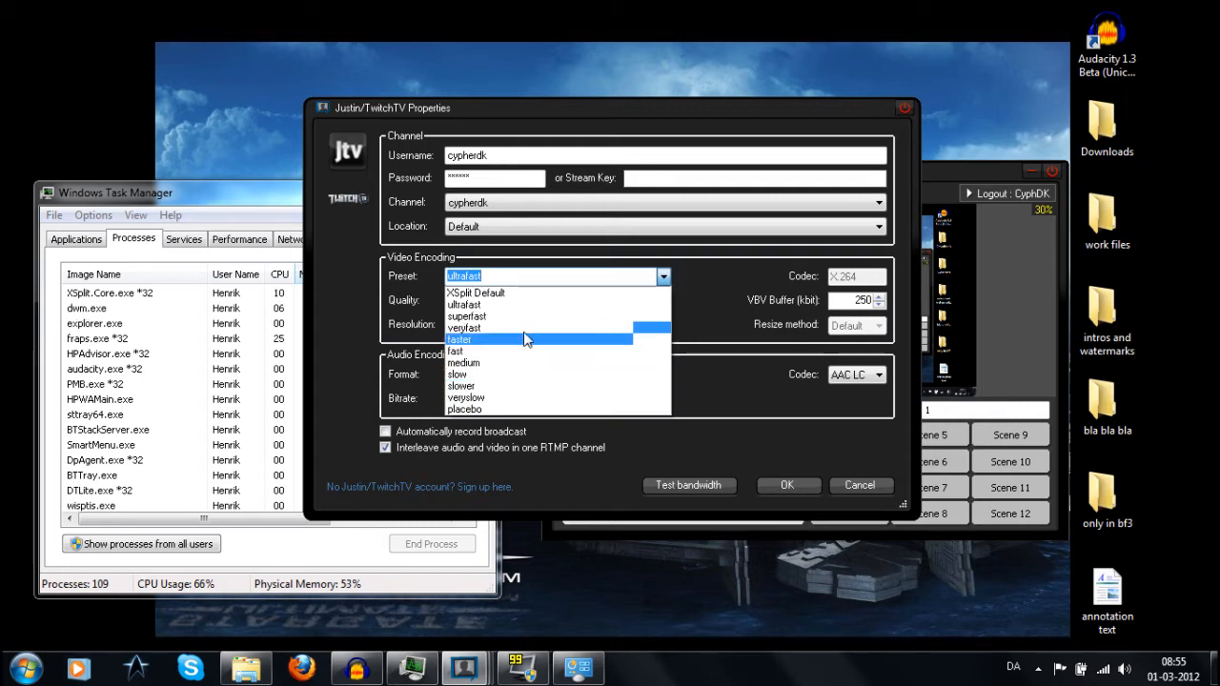
mouse_move(463, 305)
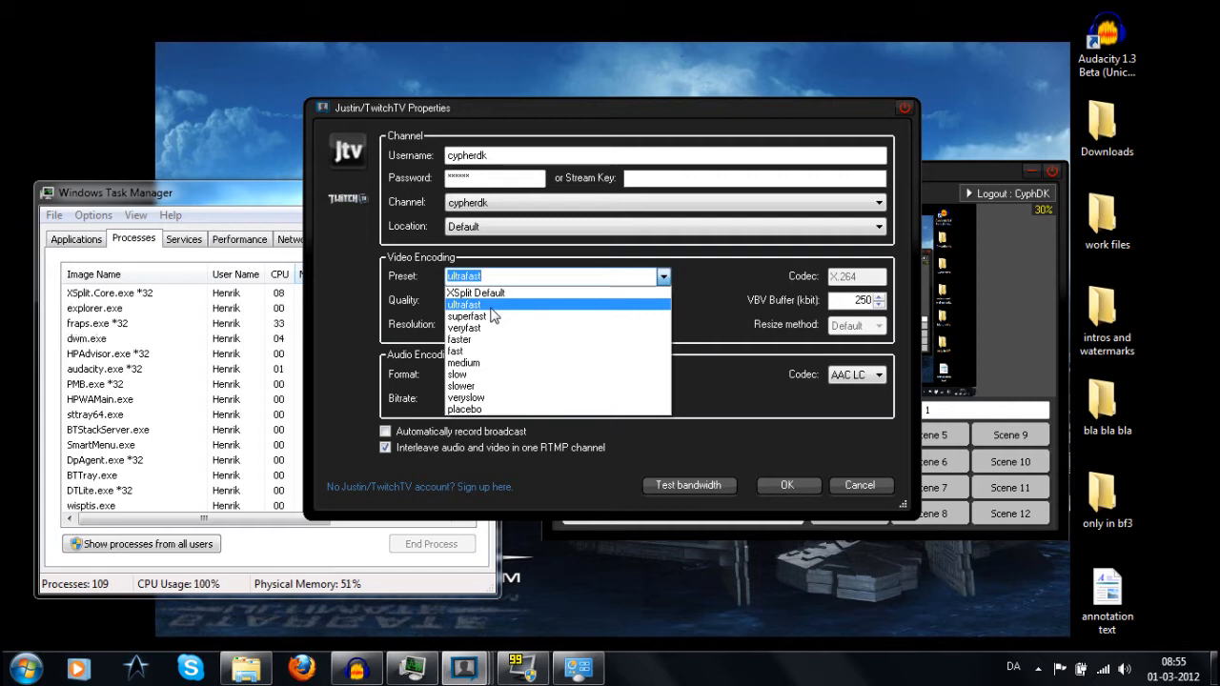
mouse_move(486, 398)
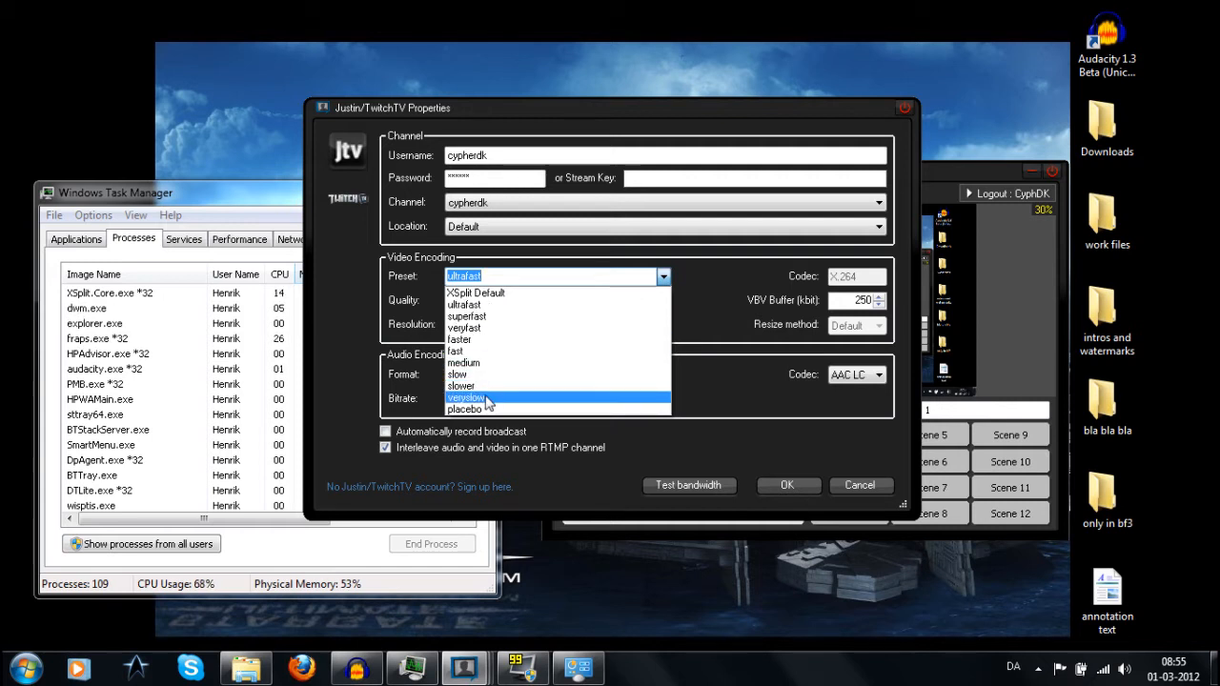
mouse_move(476, 408)
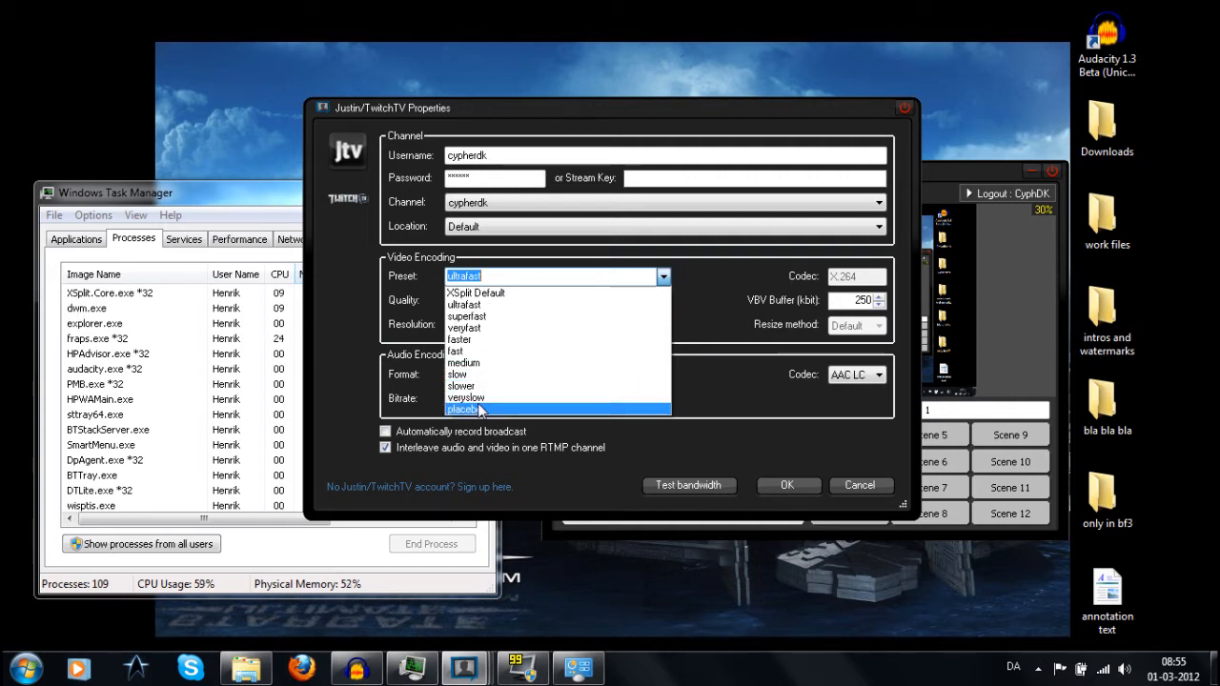
click(463, 305)
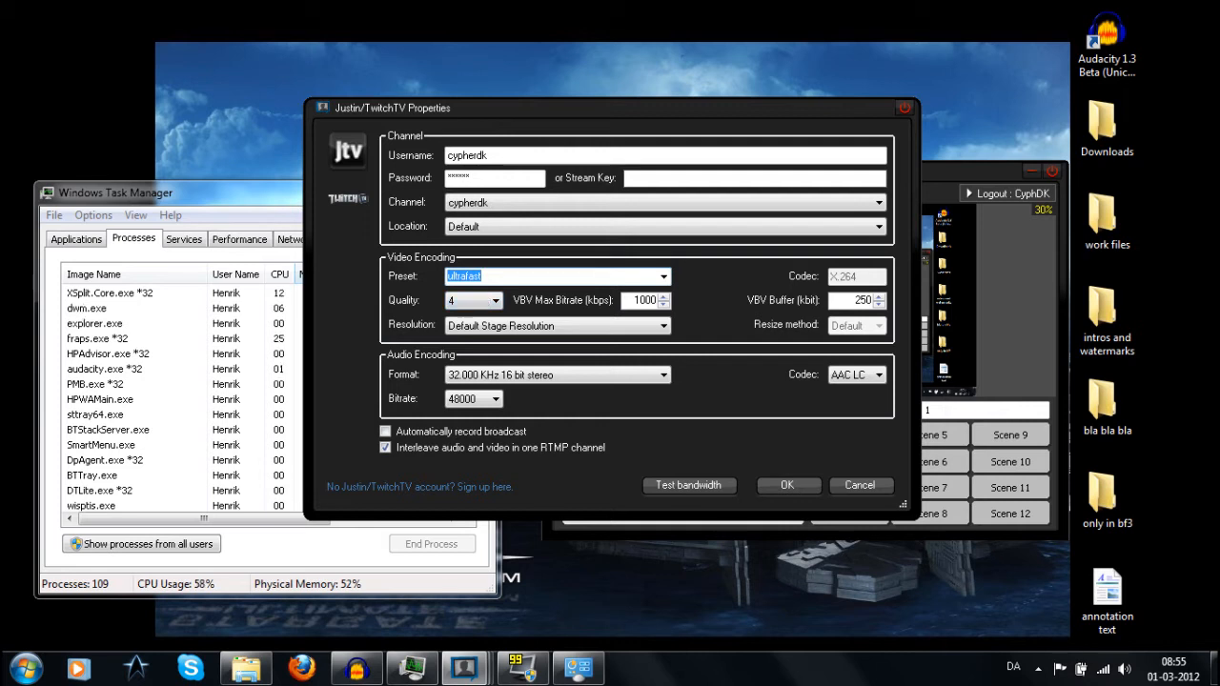
click(664, 274)
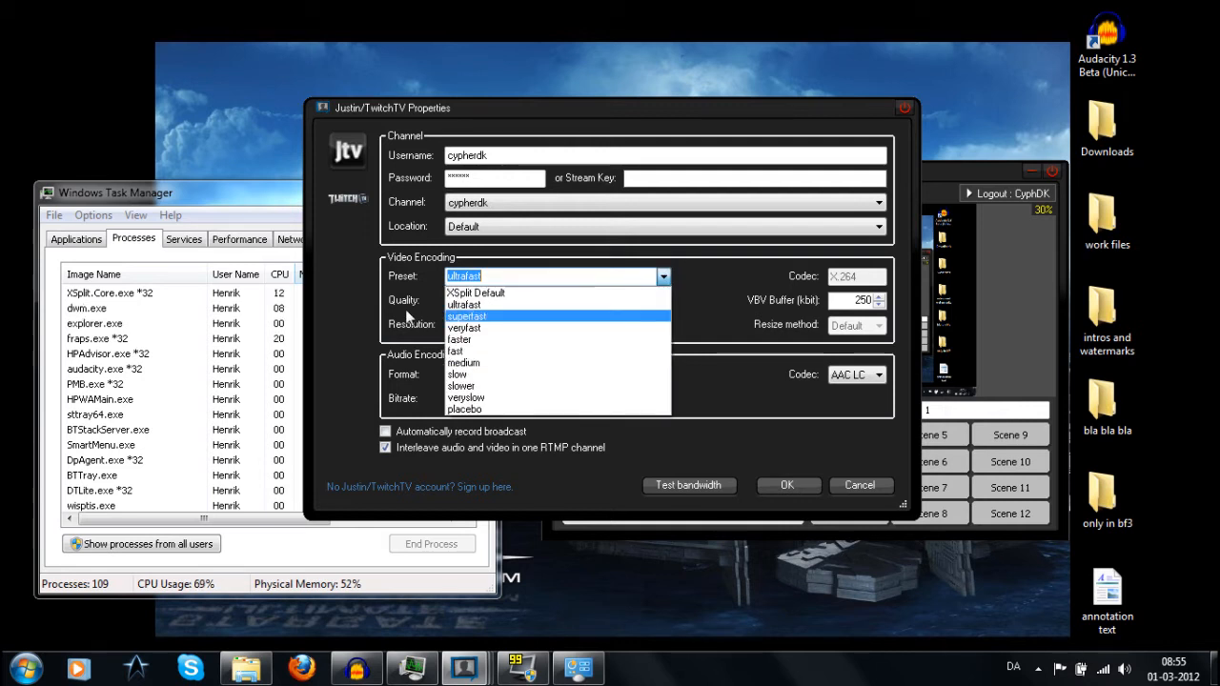
mouse_move(457, 351)
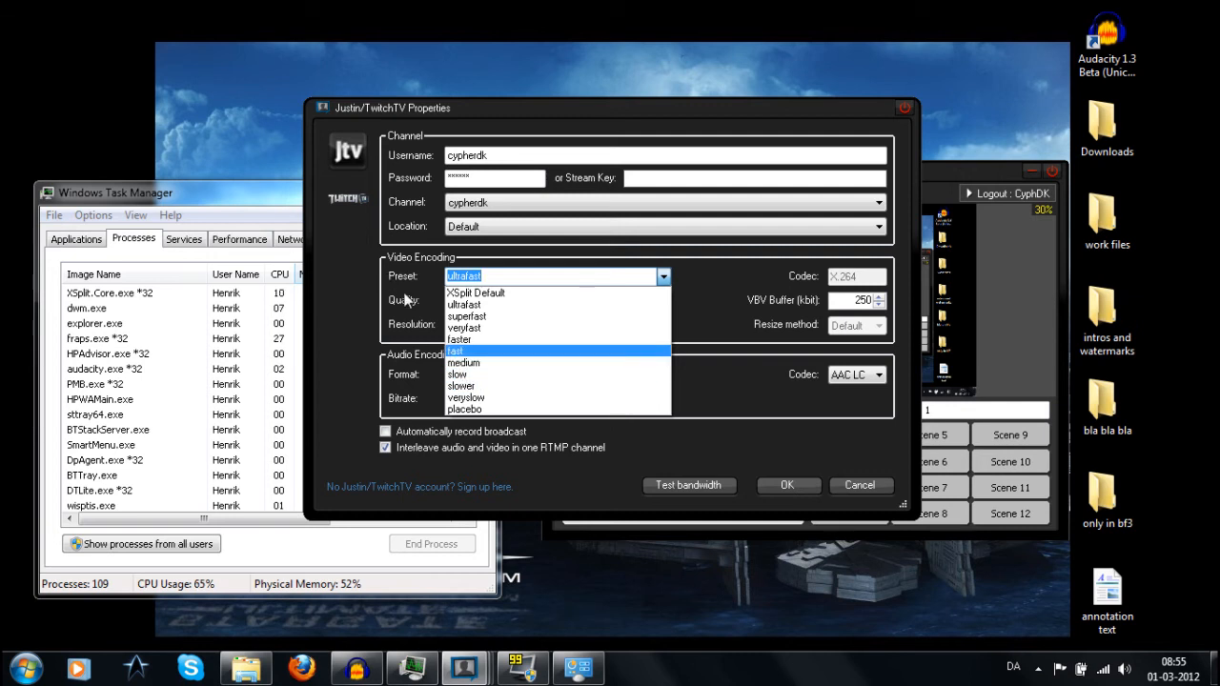
click(465, 305)
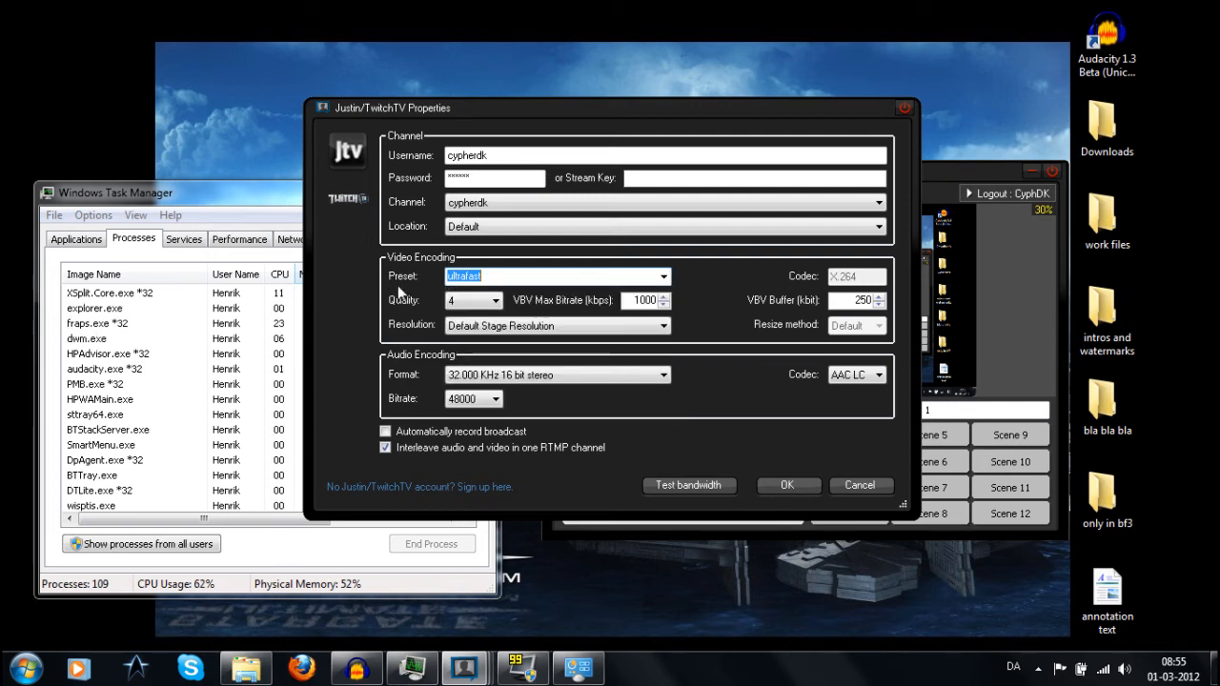
click(495, 302)
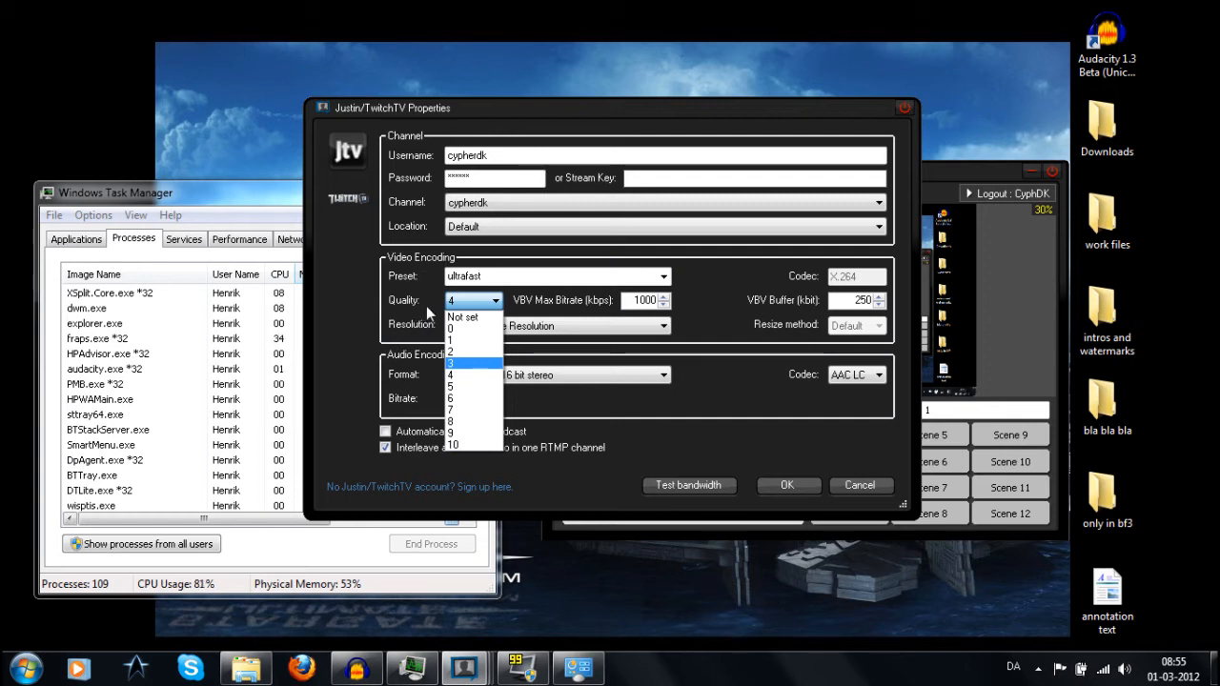
click(449, 362)
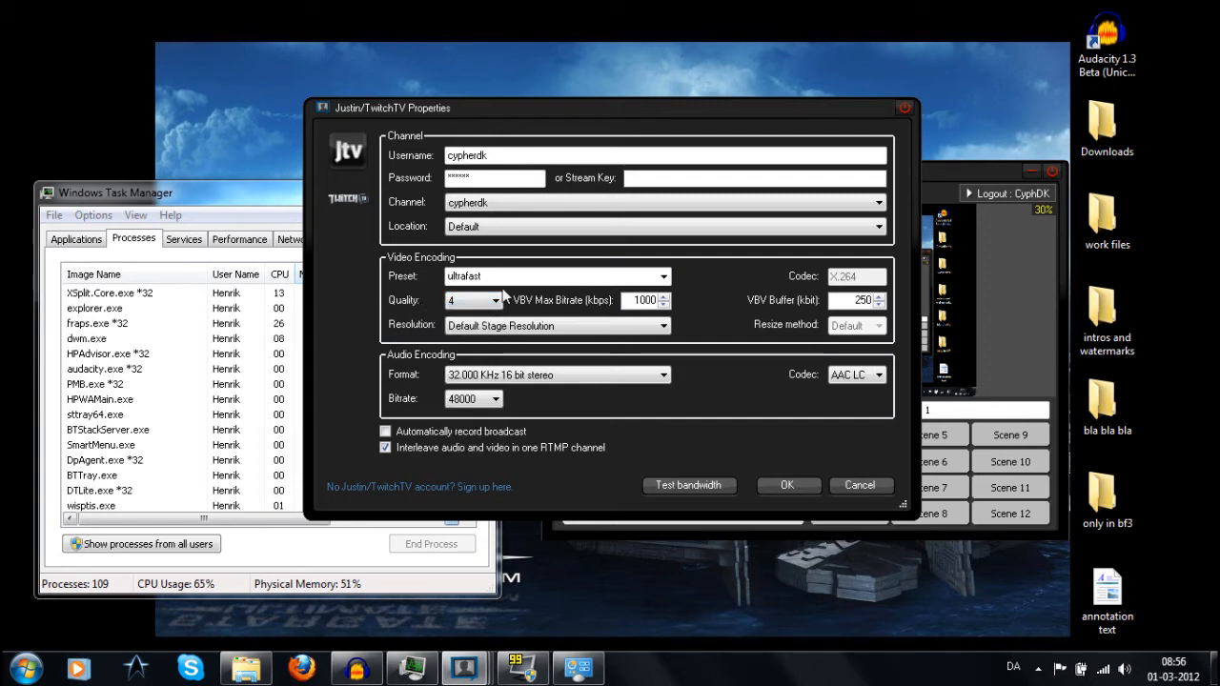
triple_click(645, 301)
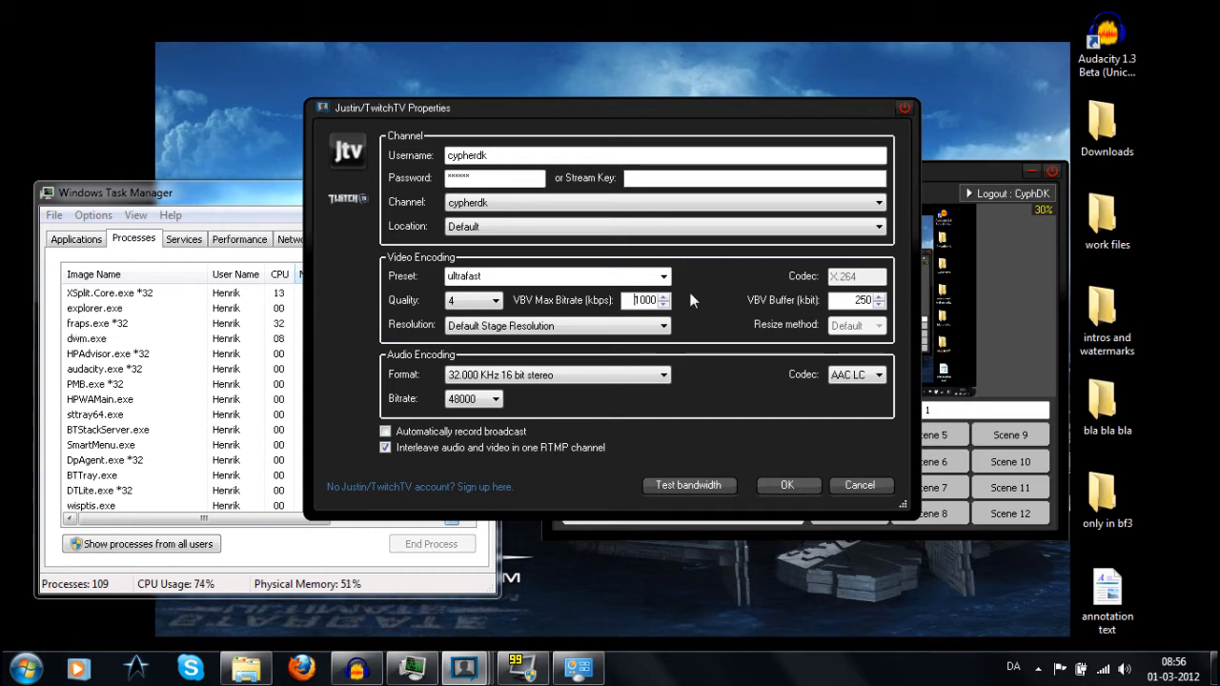
triple_click(854, 299)
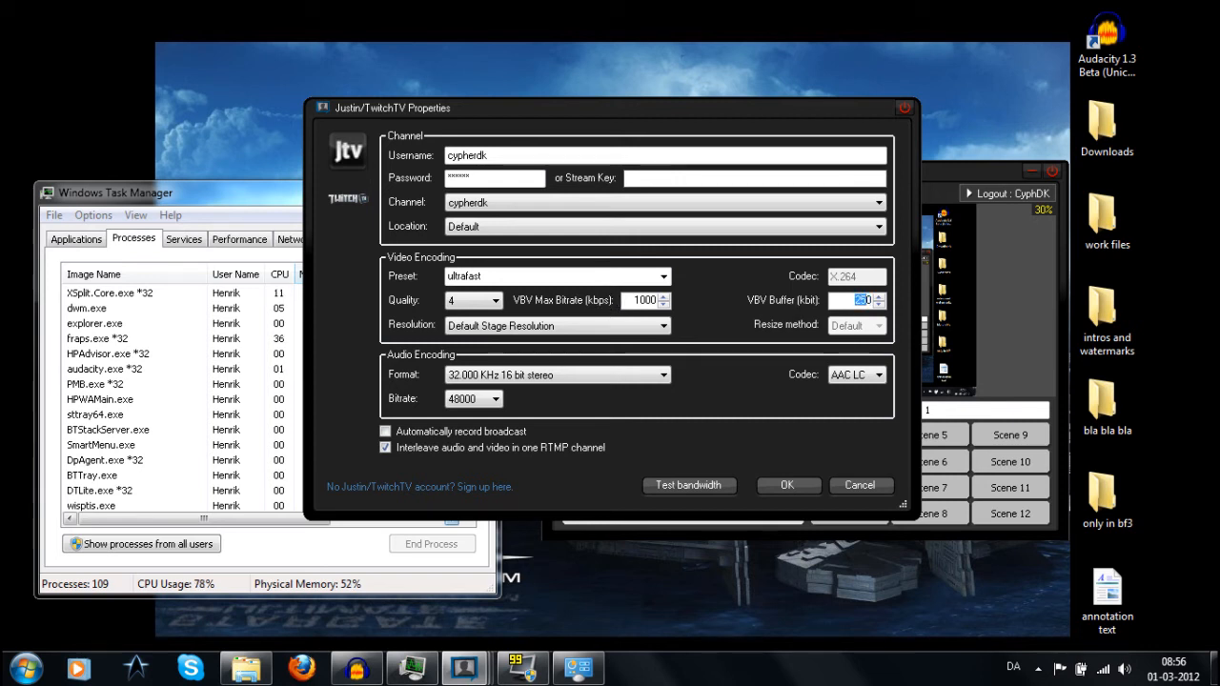
mouse_move(724, 320)
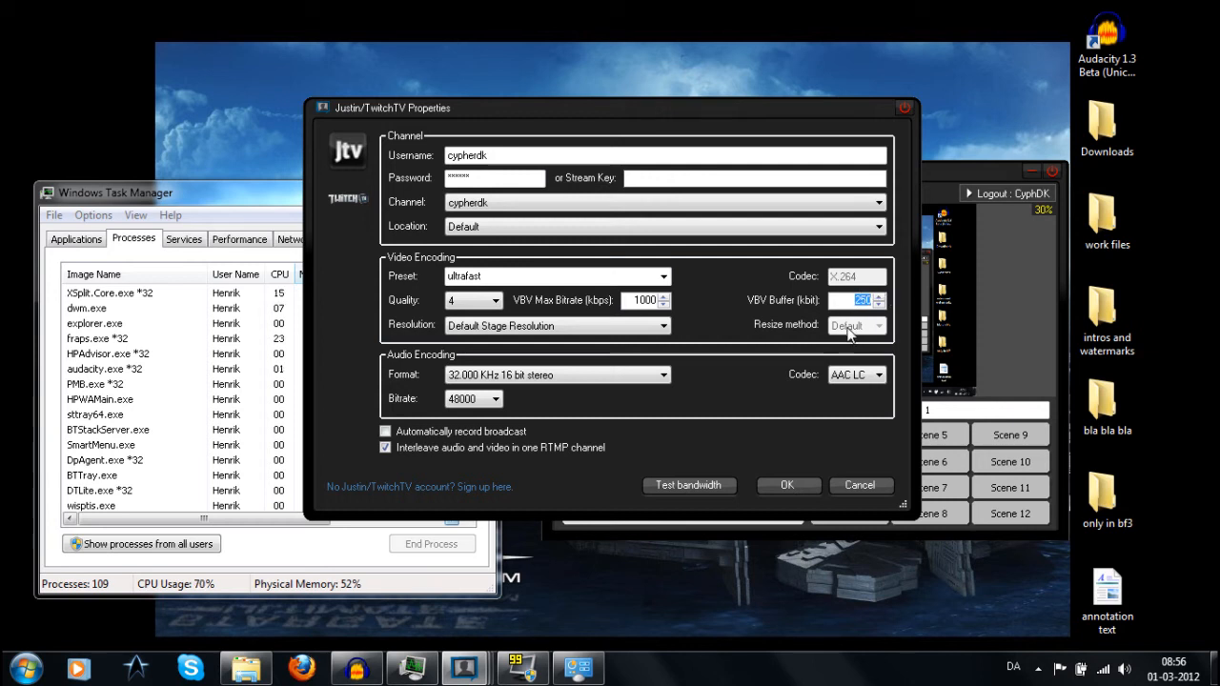
mouse_move(867, 320)
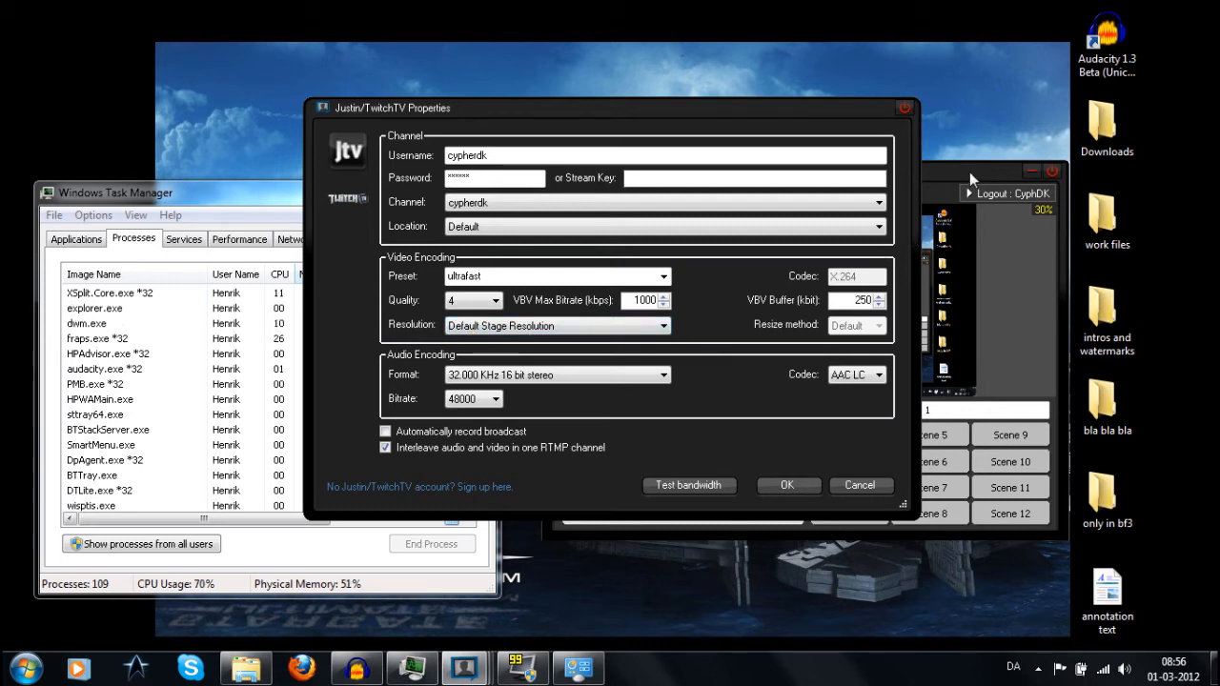
mouse_move(957, 186)
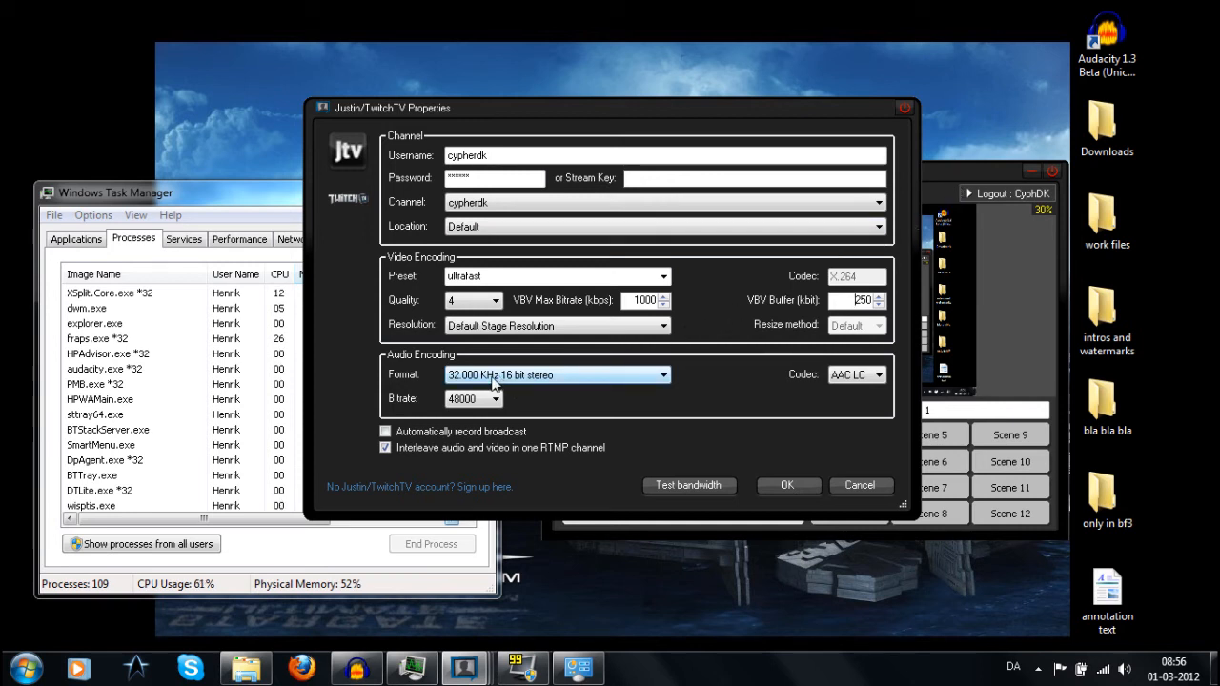
Review the audio format and confirm the Properties and User Settings with OK.
click(663, 373)
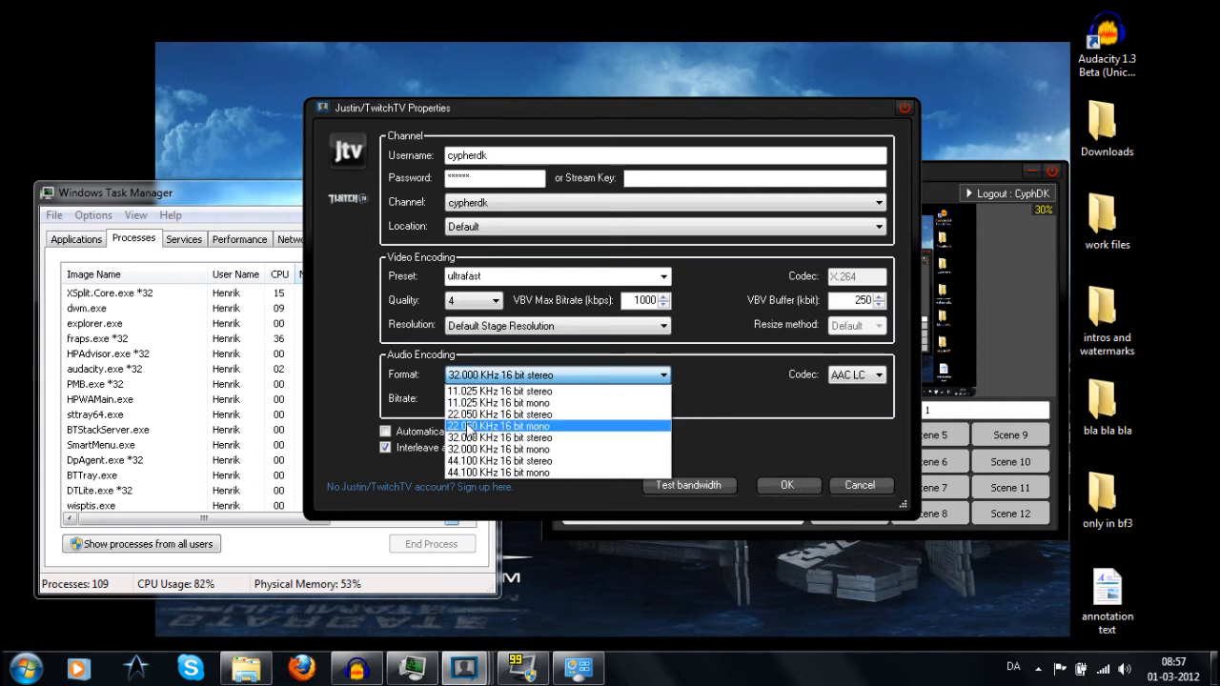
mouse_move(492, 413)
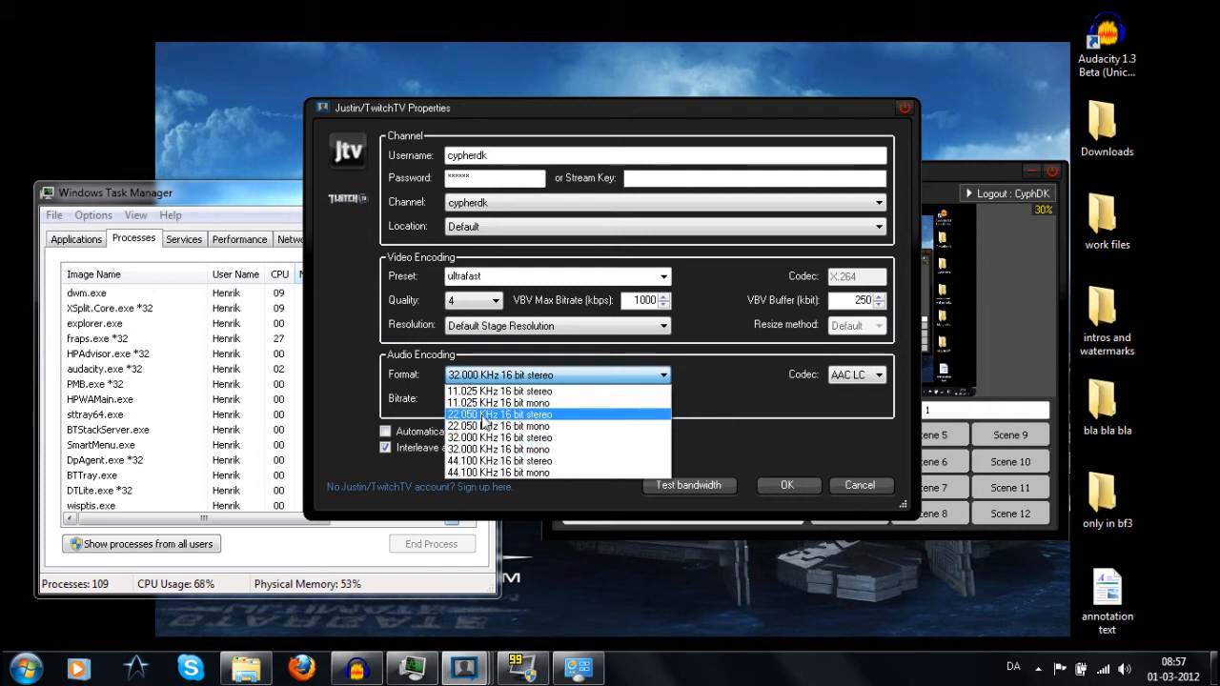
mouse_move(500, 427)
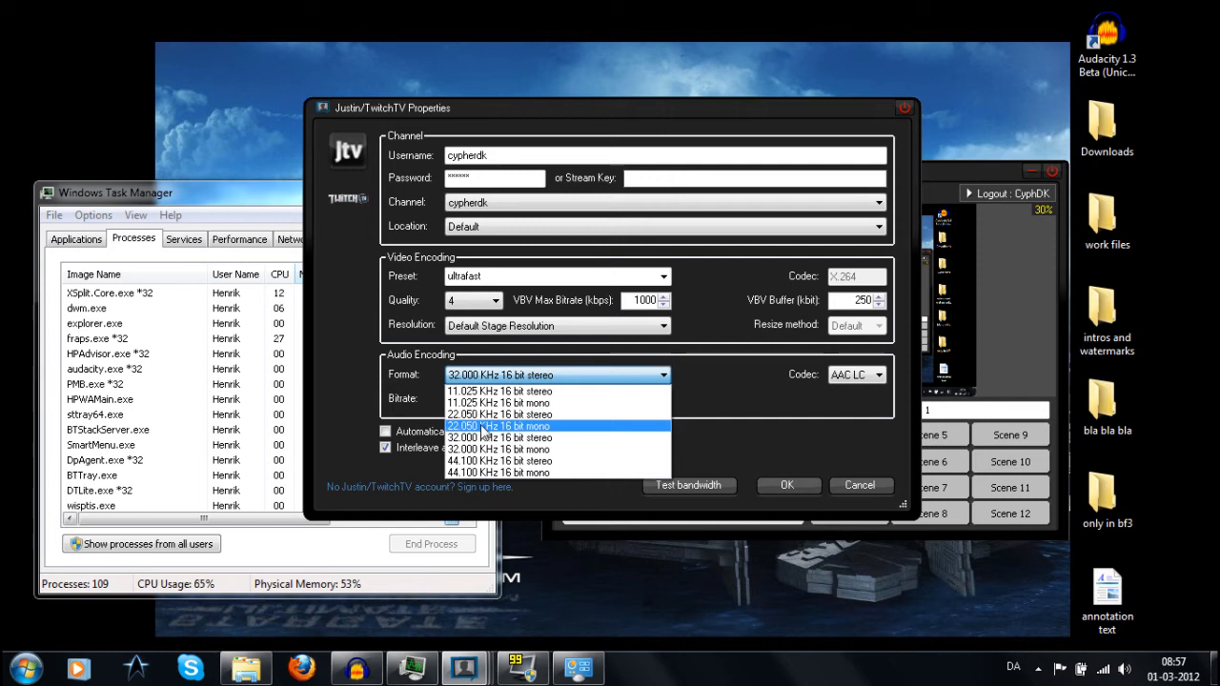
mouse_move(495, 437)
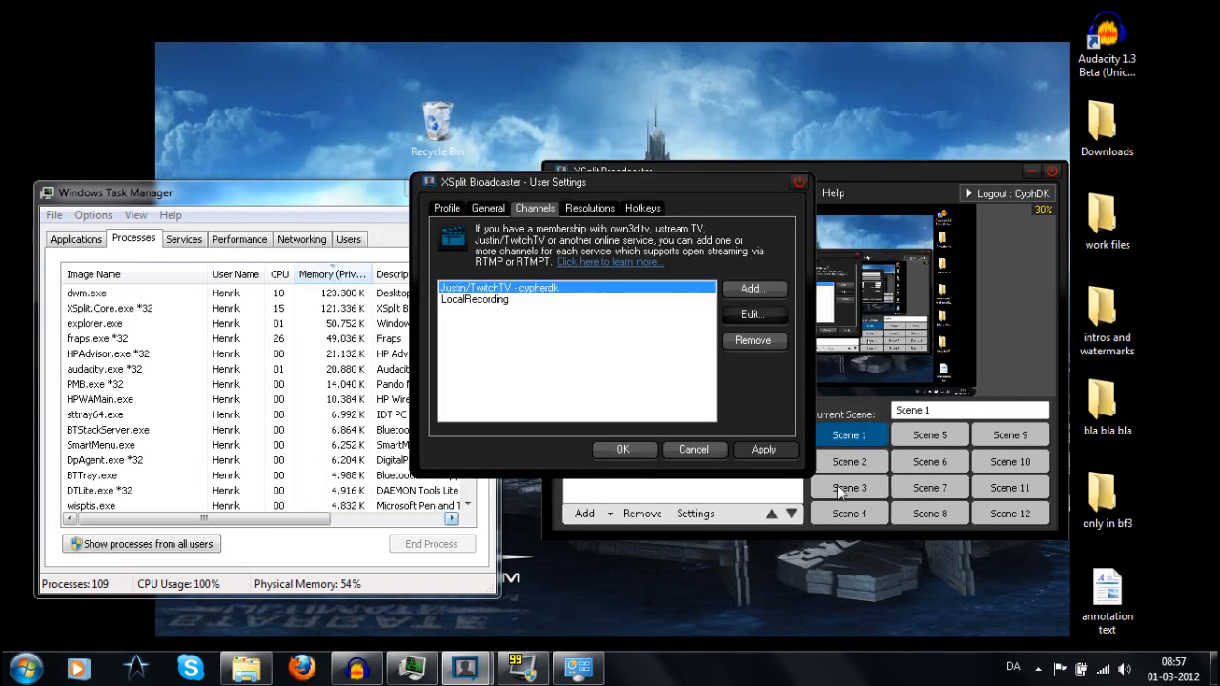
click(621, 450)
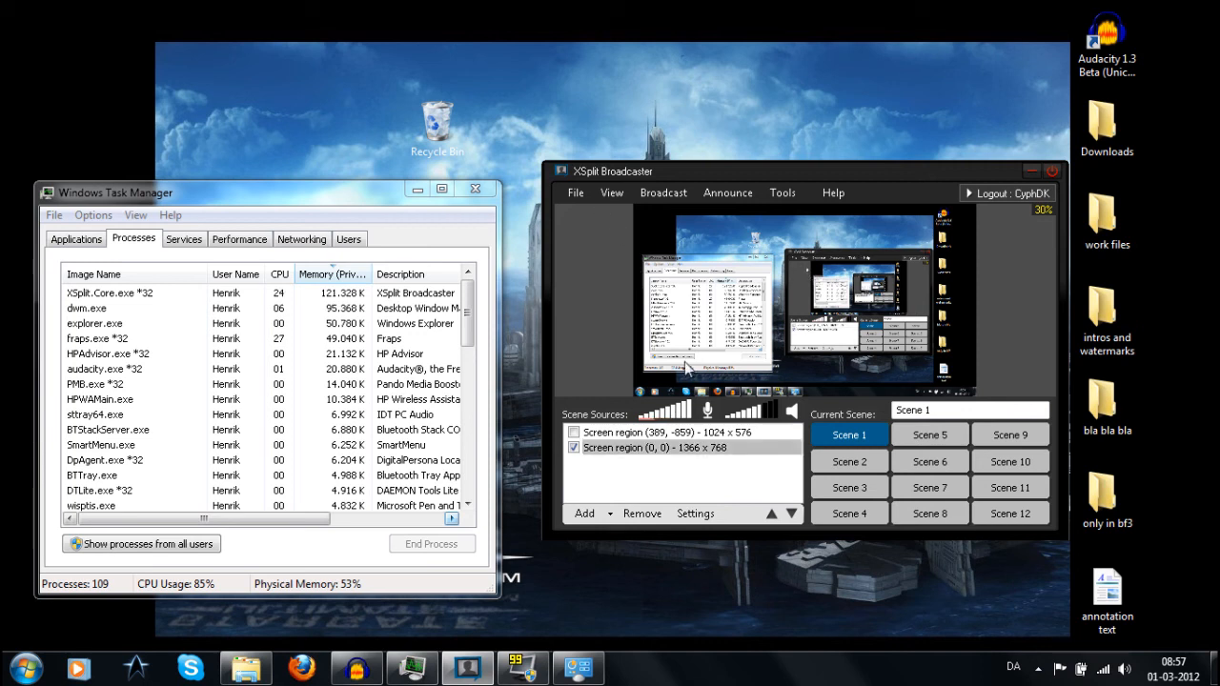
mouse_move(610, 192)
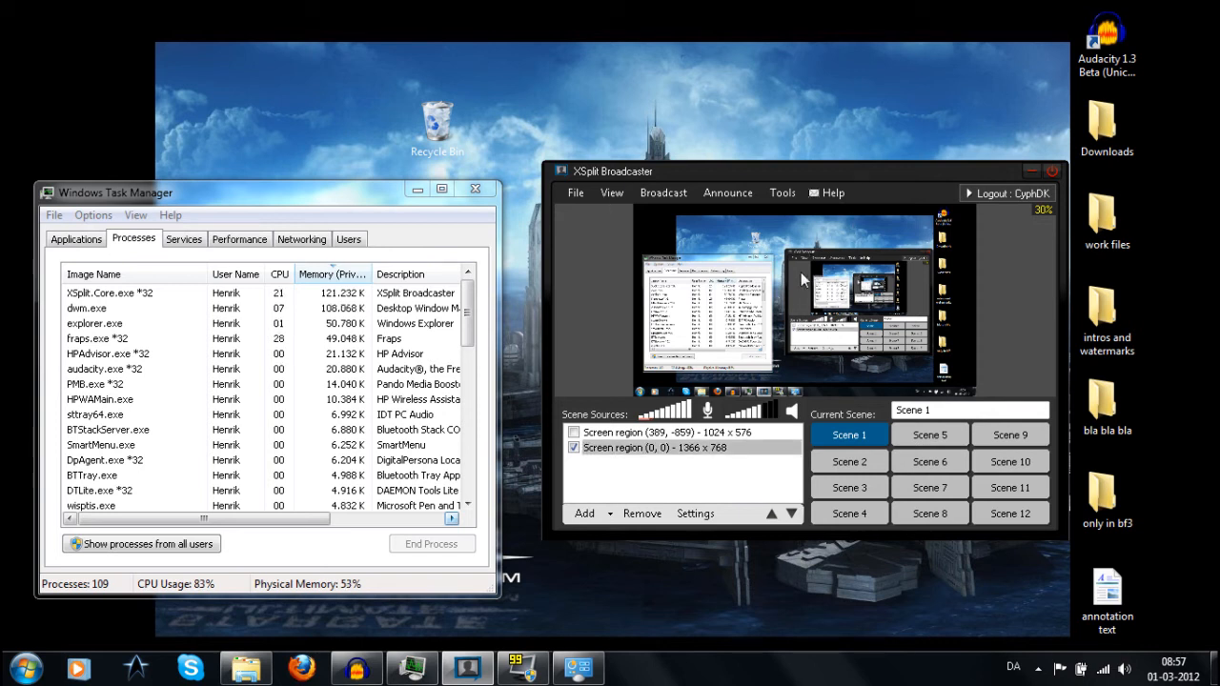
mouse_move(736, 263)
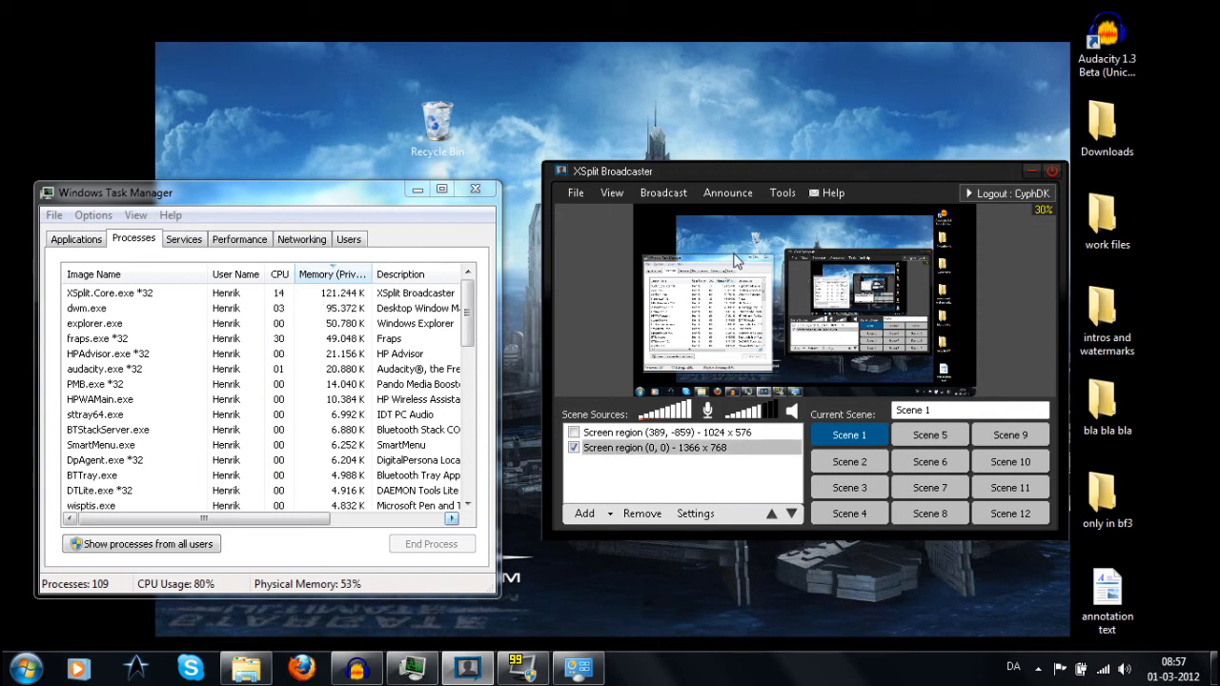
mouse_move(667, 276)
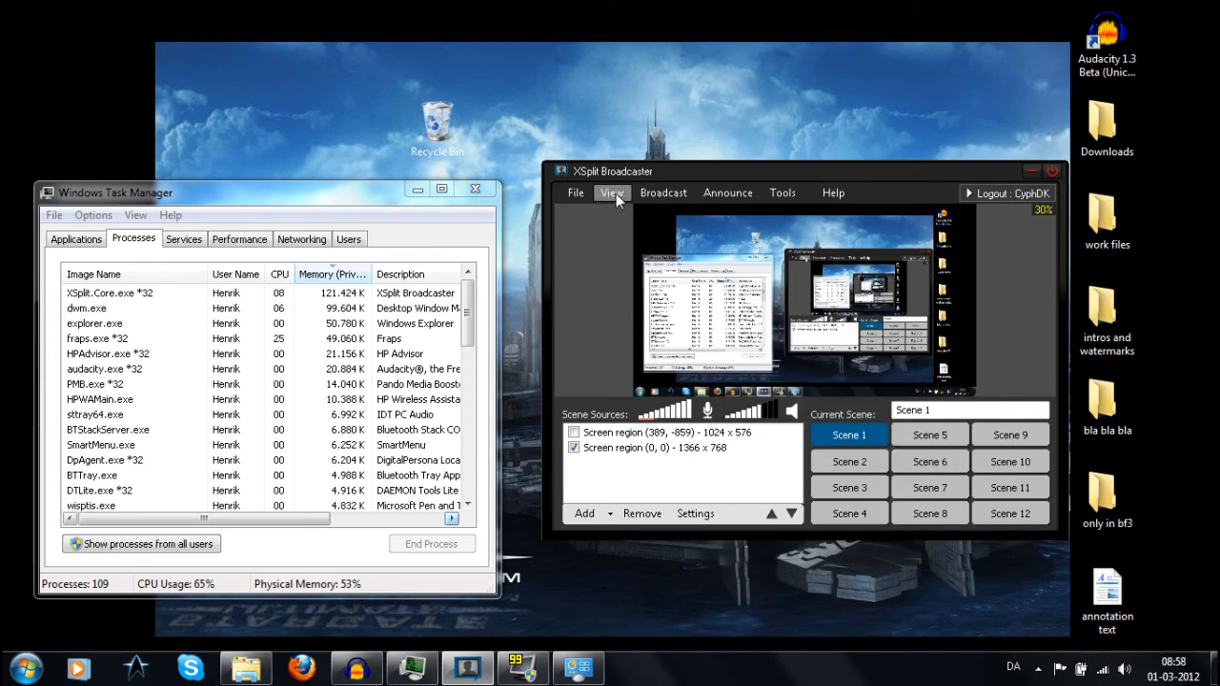
Scale the preview viewport to 10% and minimize XSplit Broadcaster to the taskbar.
click(612, 193)
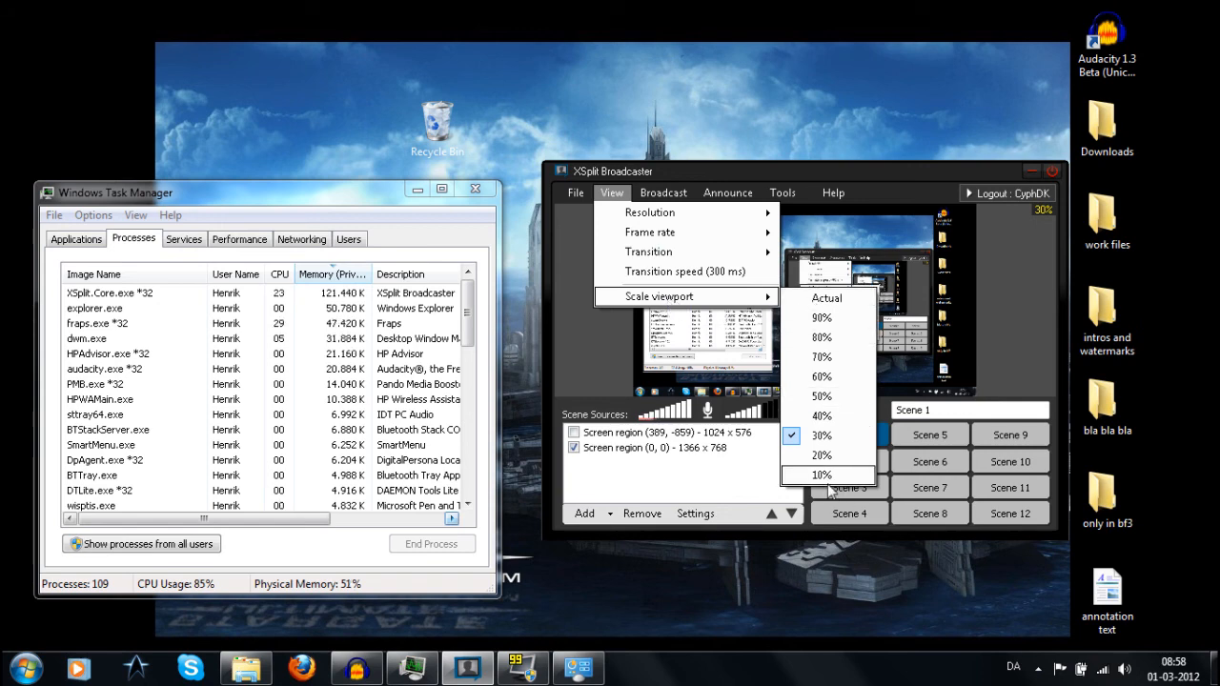
click(821, 474)
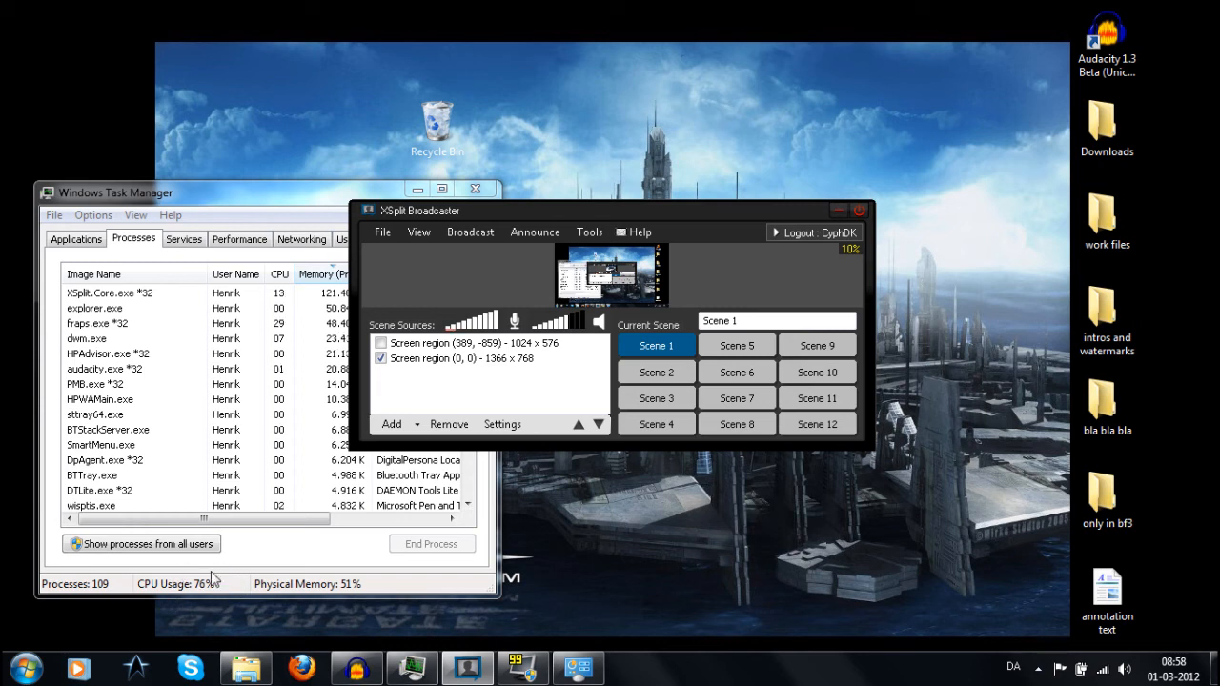
mouse_move(505, 225)
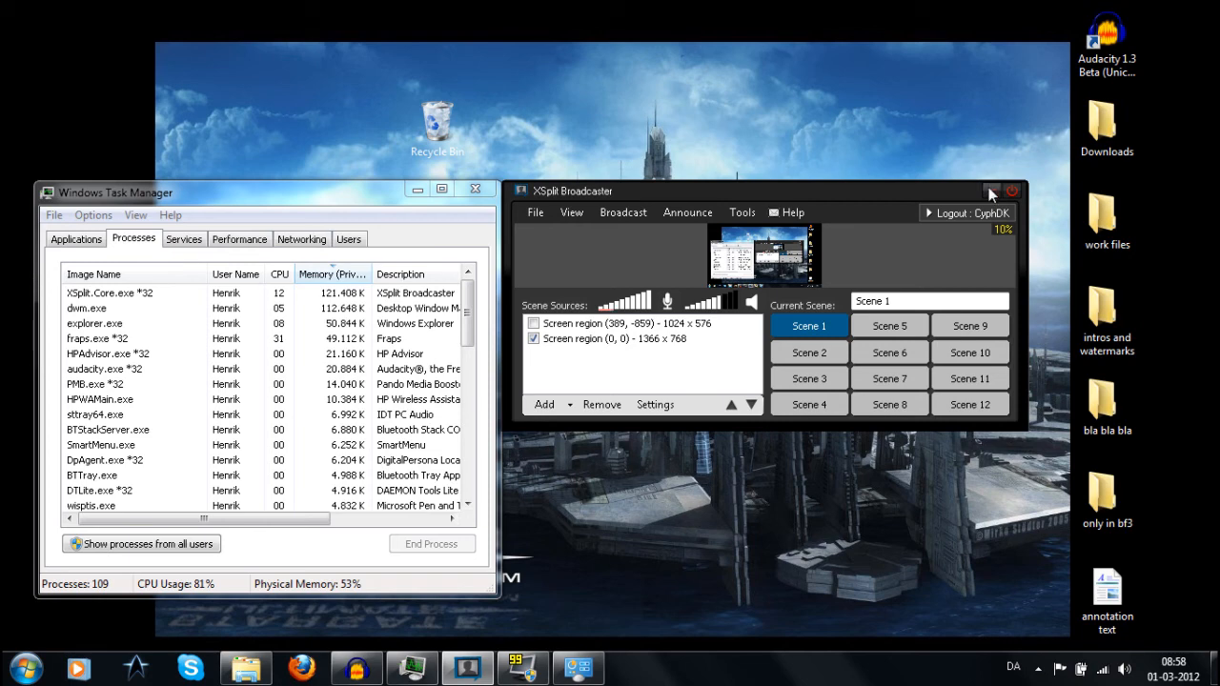
click(991, 190)
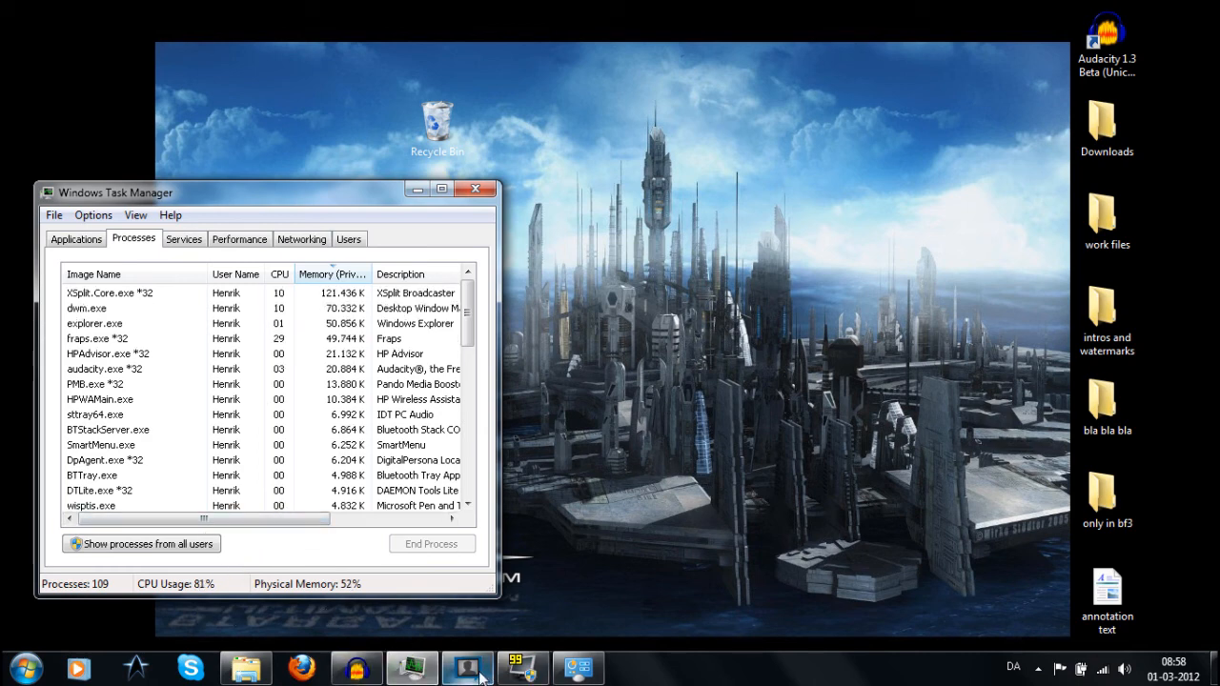
mouse_move(467, 667)
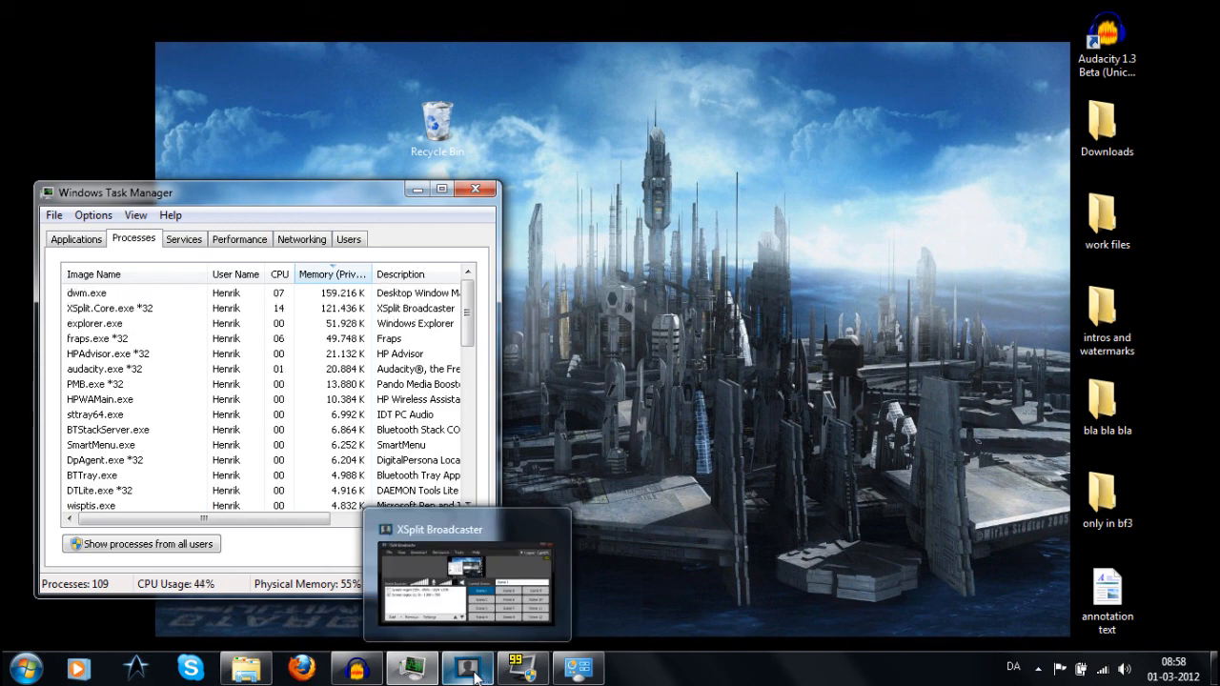